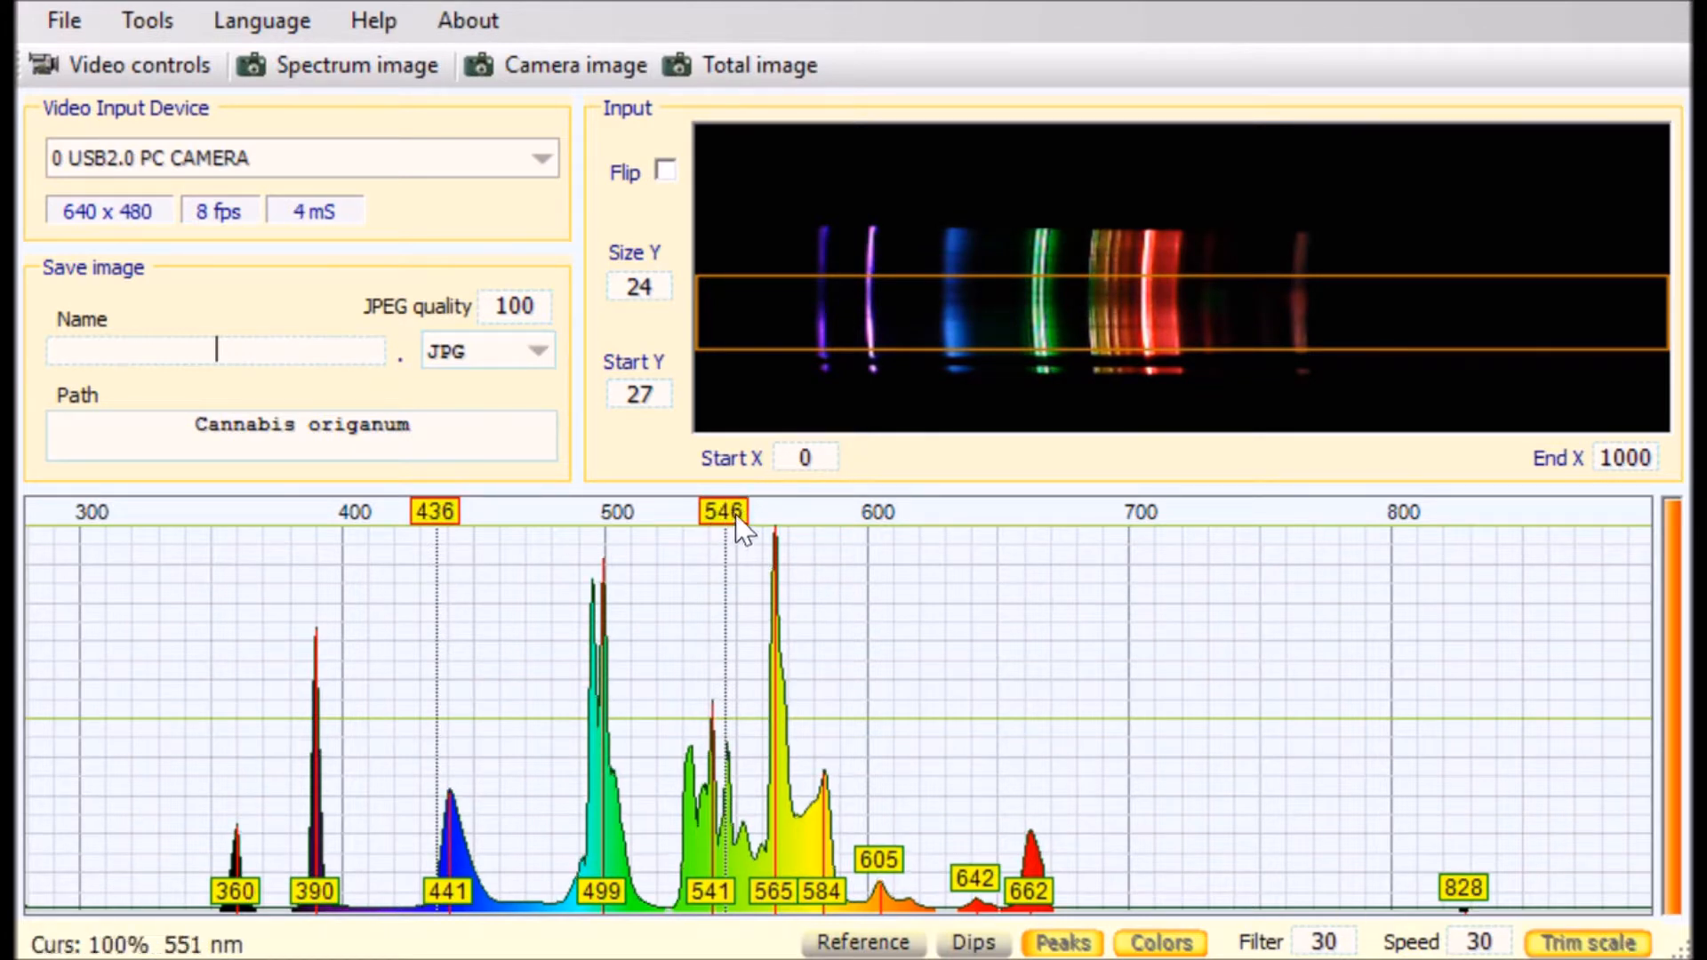
mouse_move(683, 529)
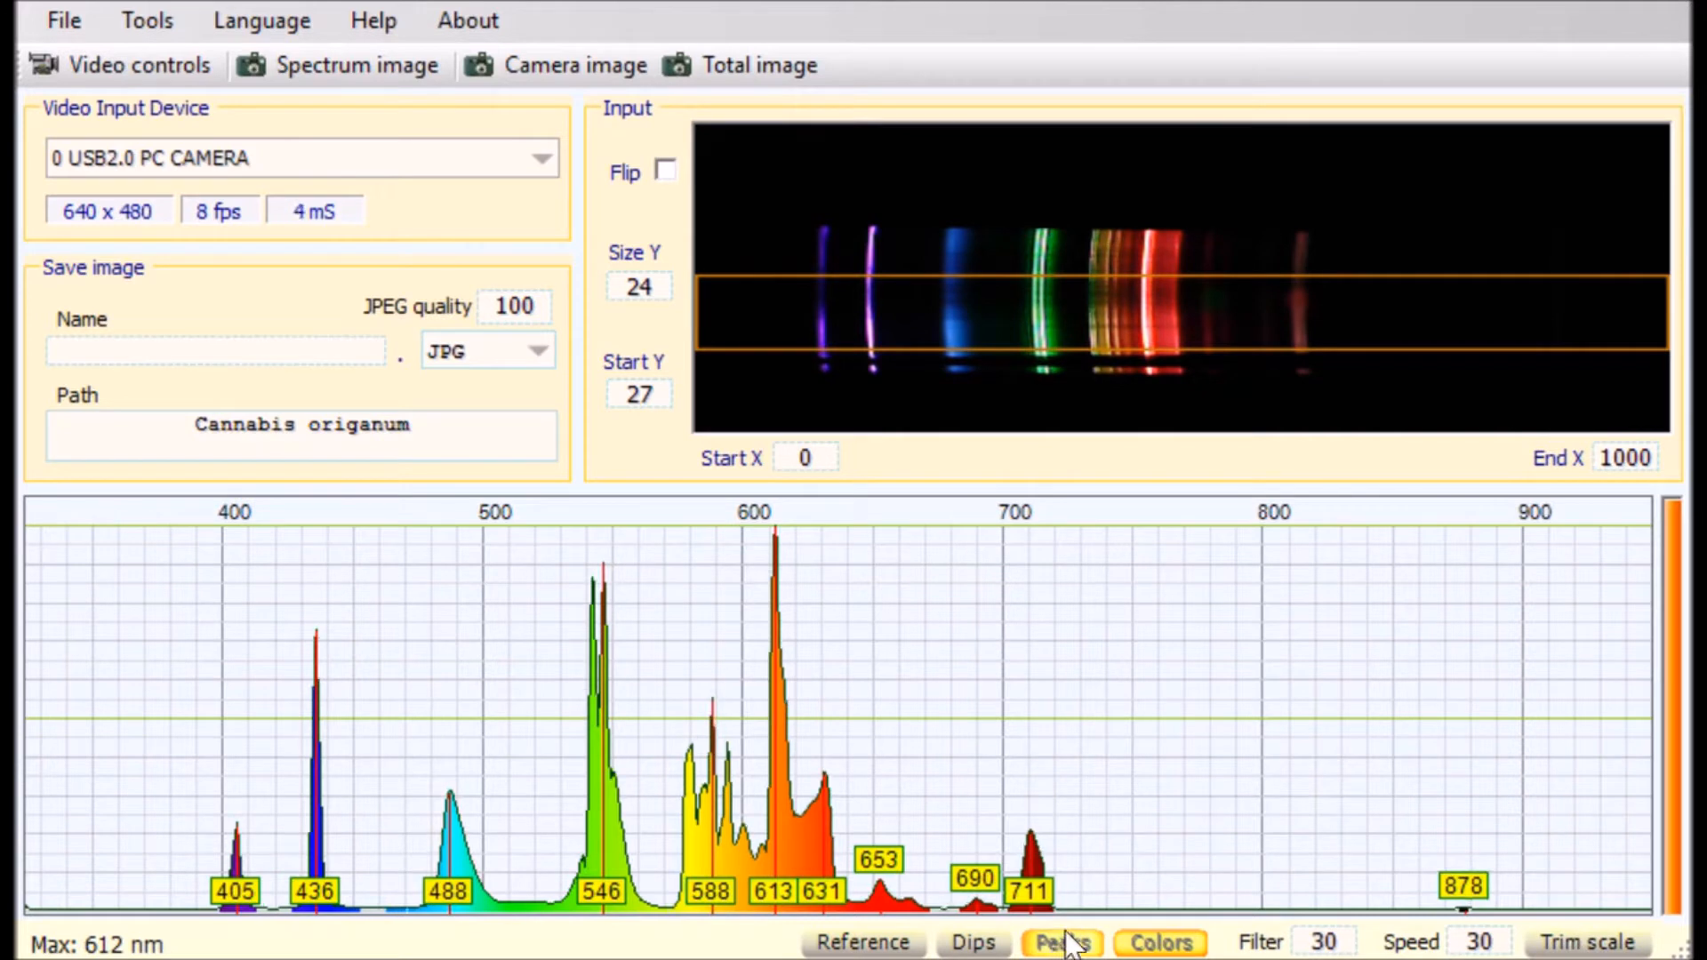
Hide the wavelength labels on the calibrated lamp spectrum's peaks
click(1060, 942)
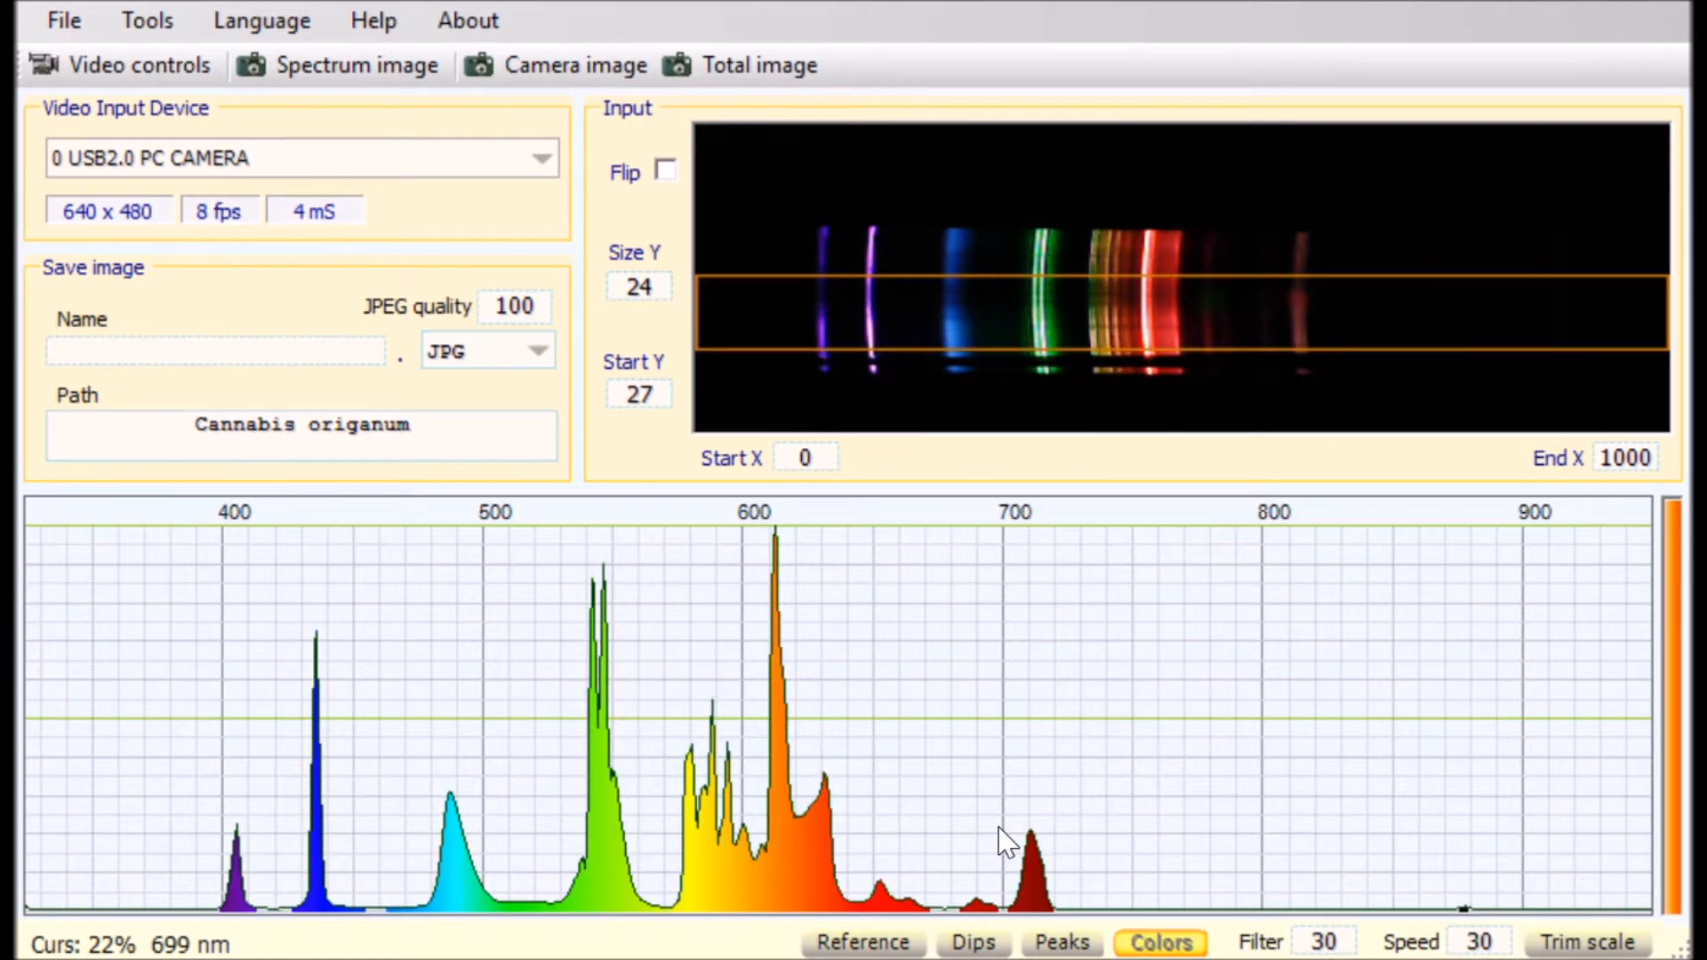
mouse_move(1010, 825)
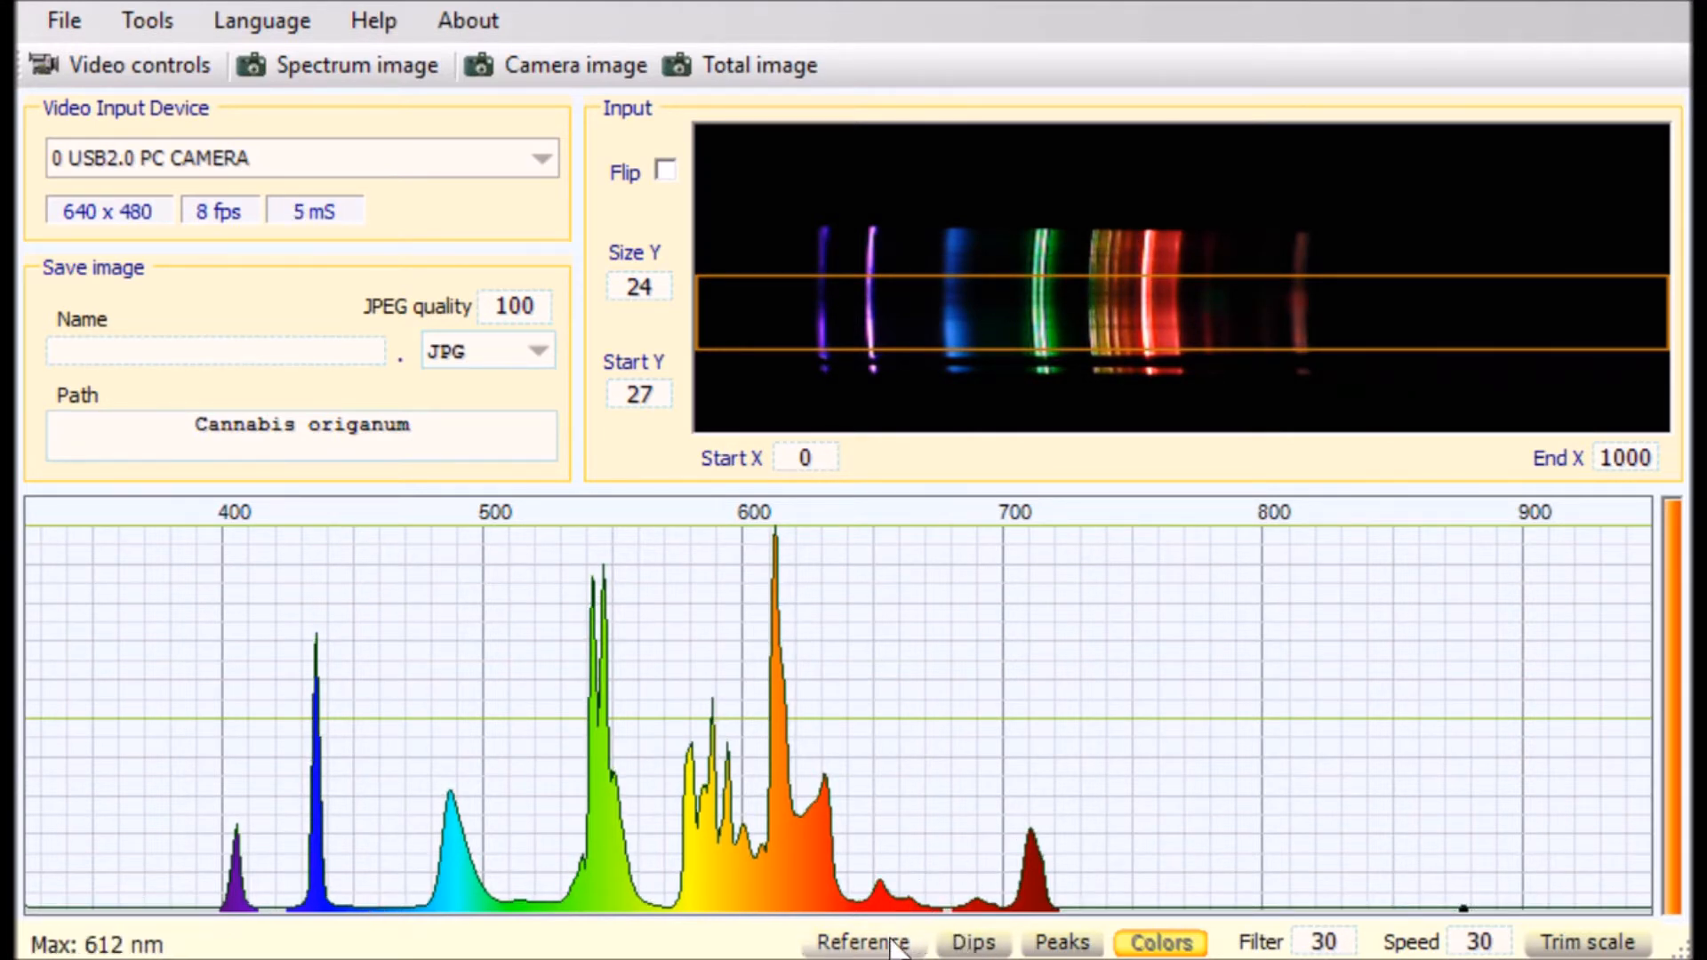
Toggle reference mode off and on, ending with the lamp spectrum shown against the stored reference
click(863, 942)
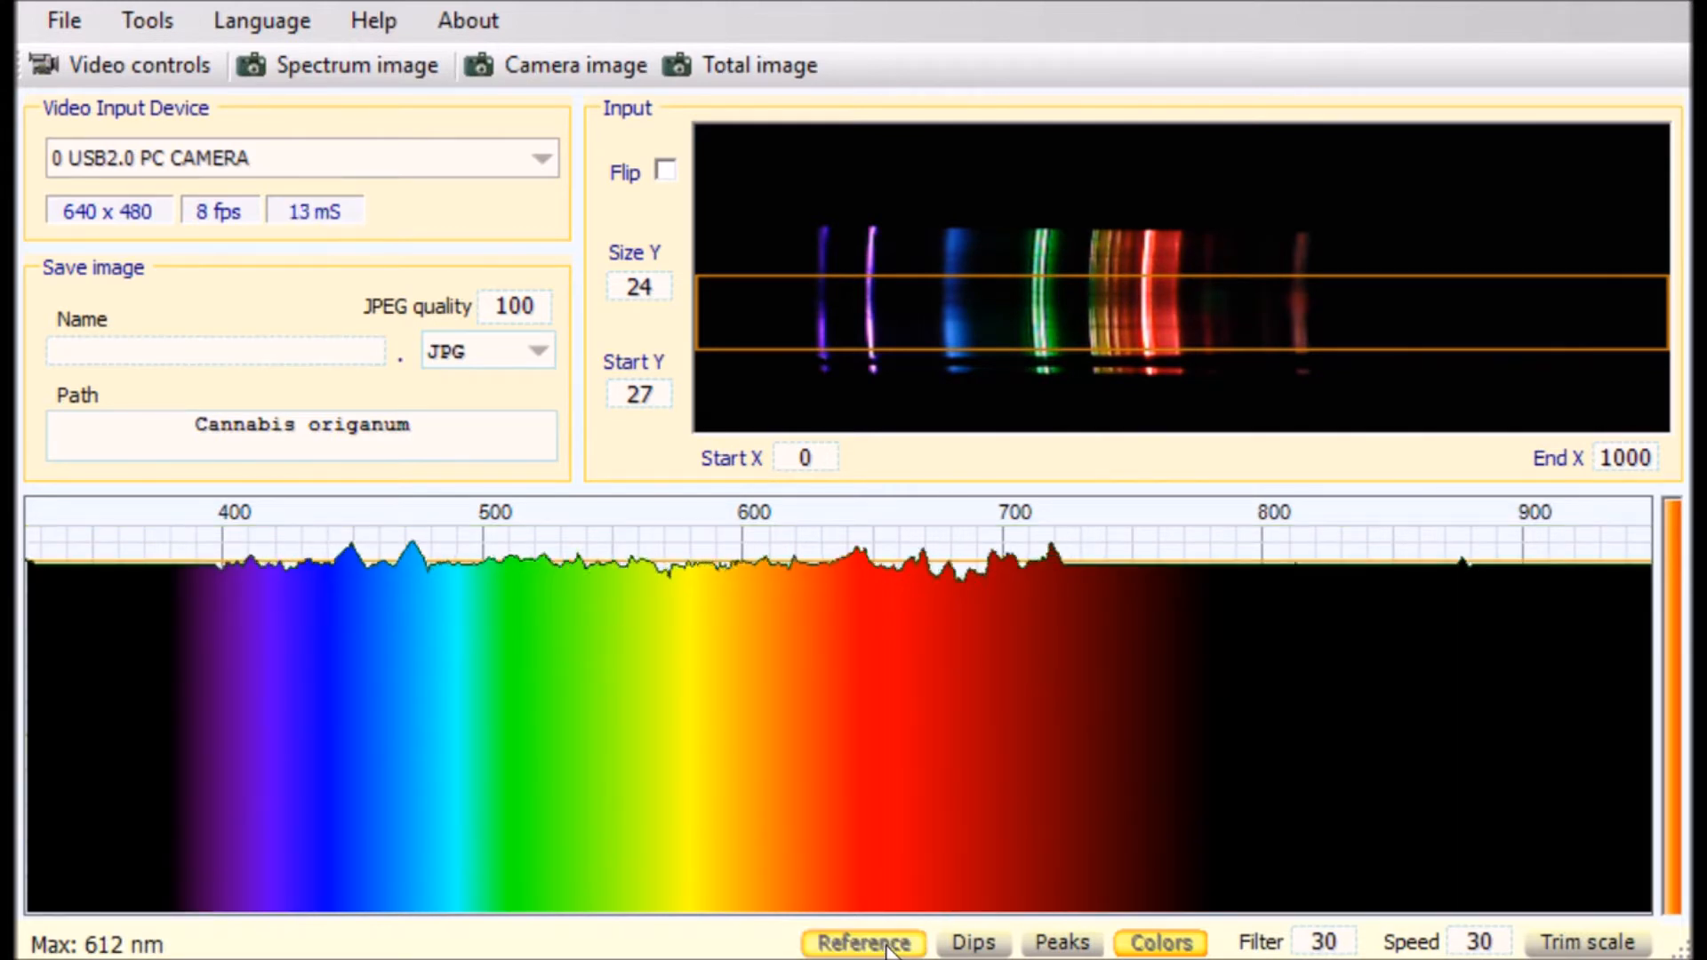
click(861, 943)
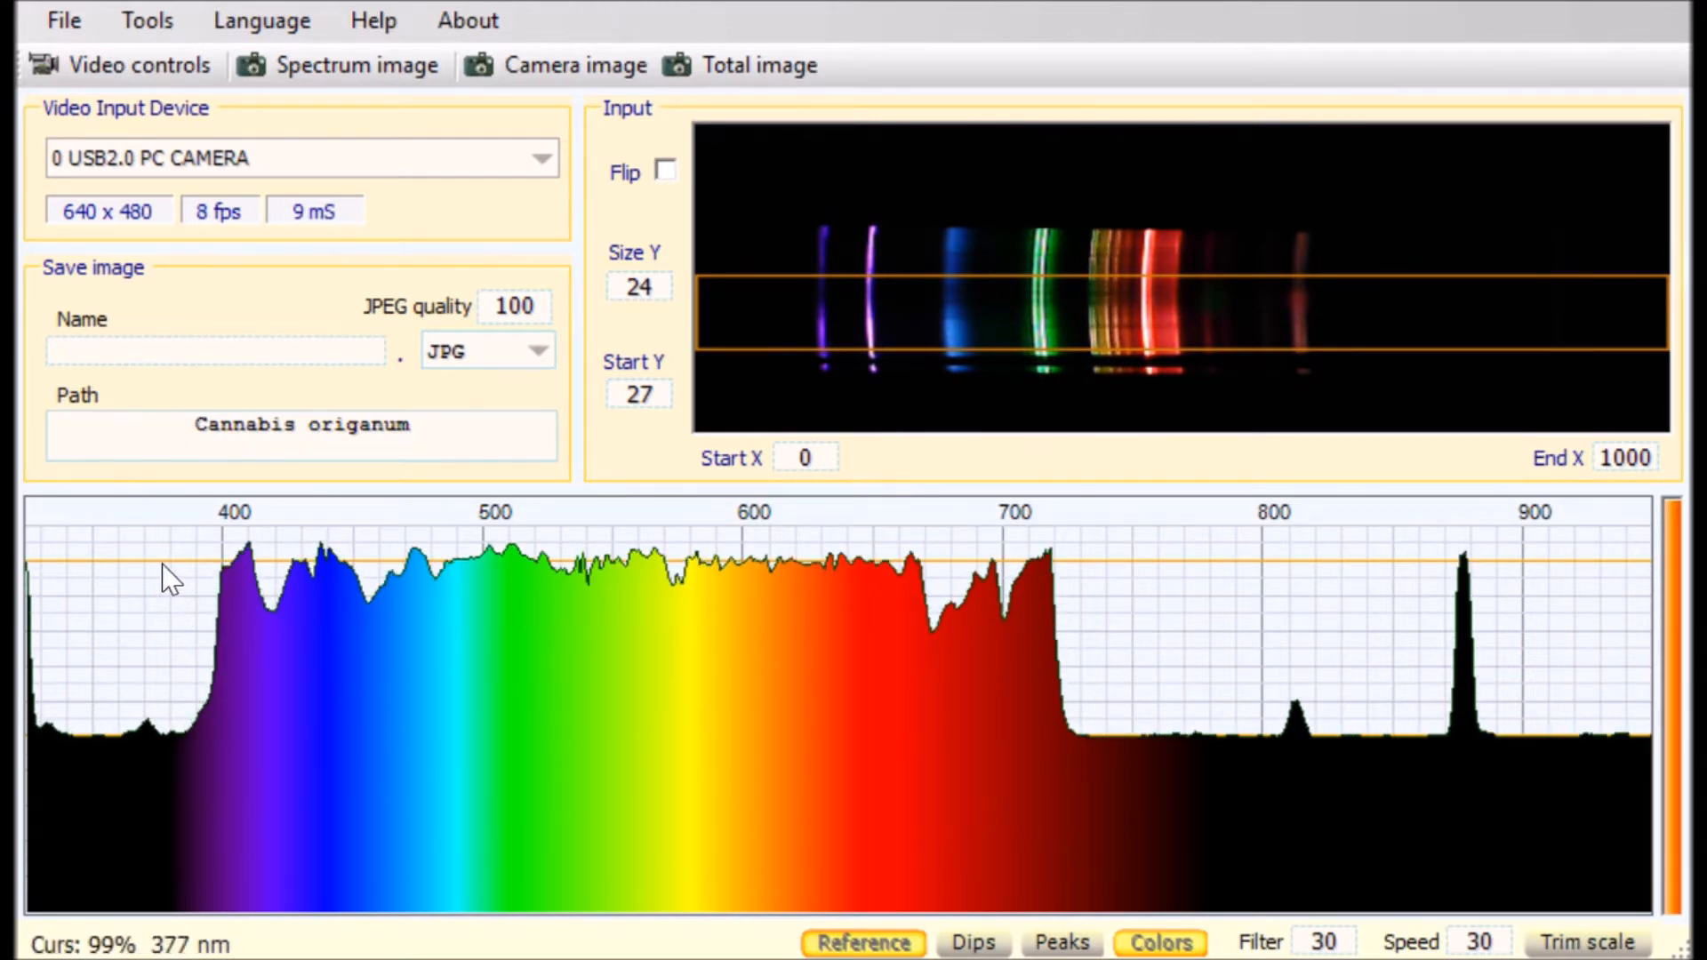
click(861, 943)
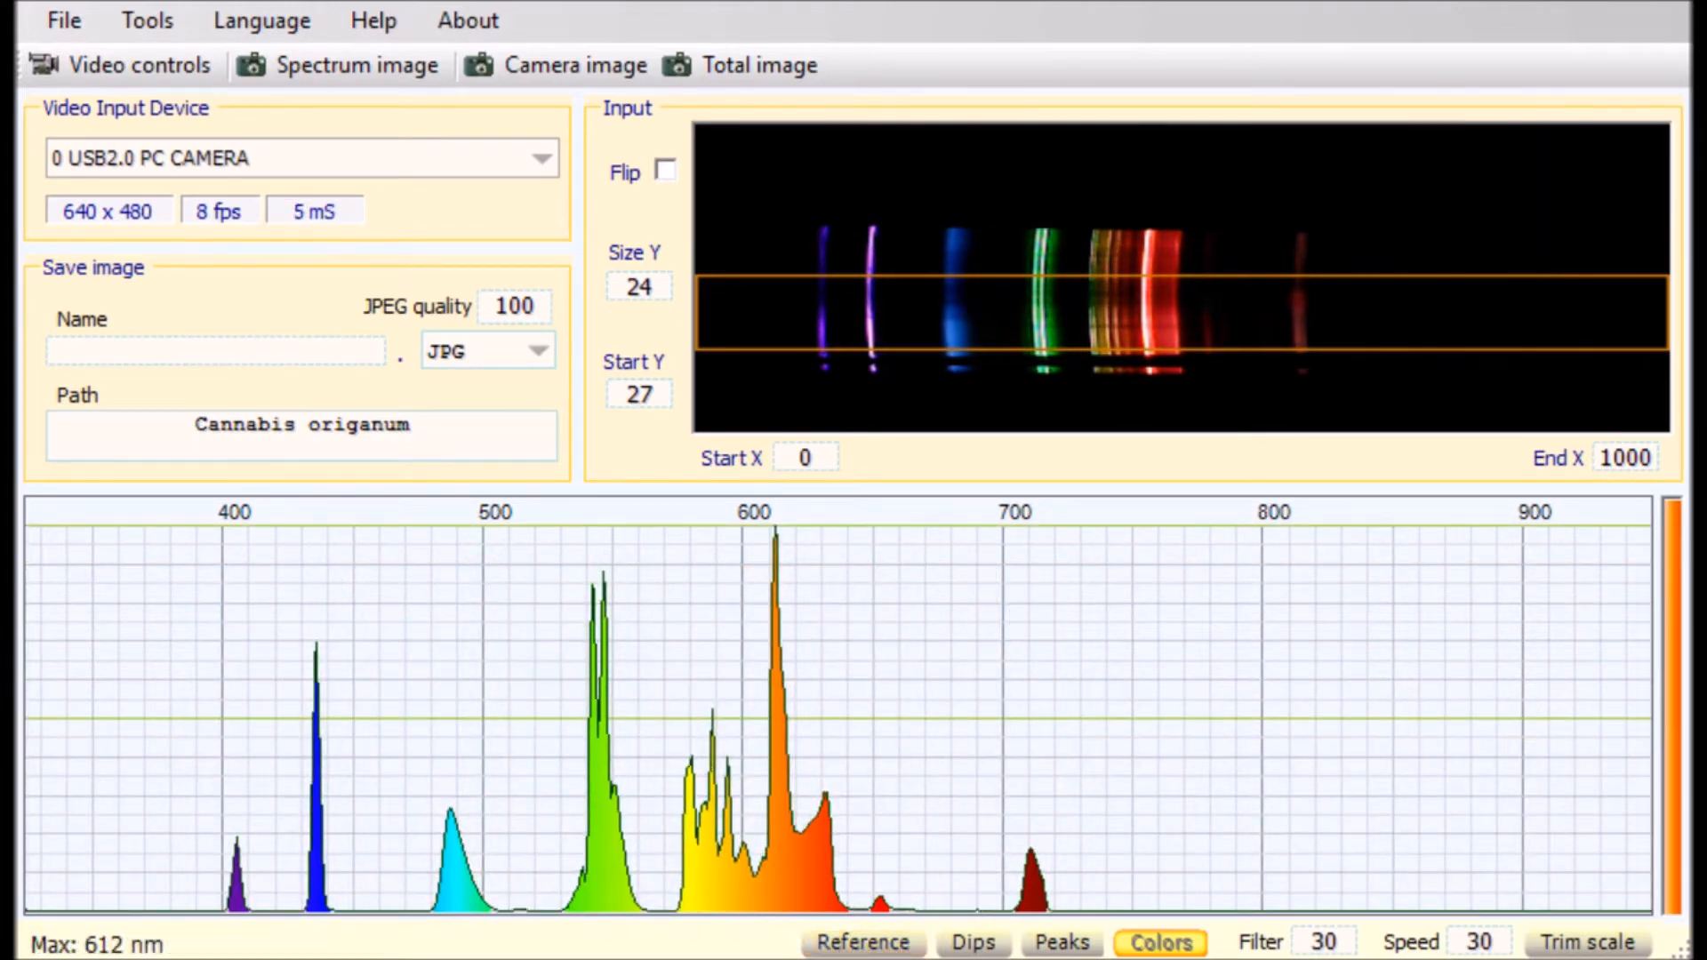
mouse_move(822, 806)
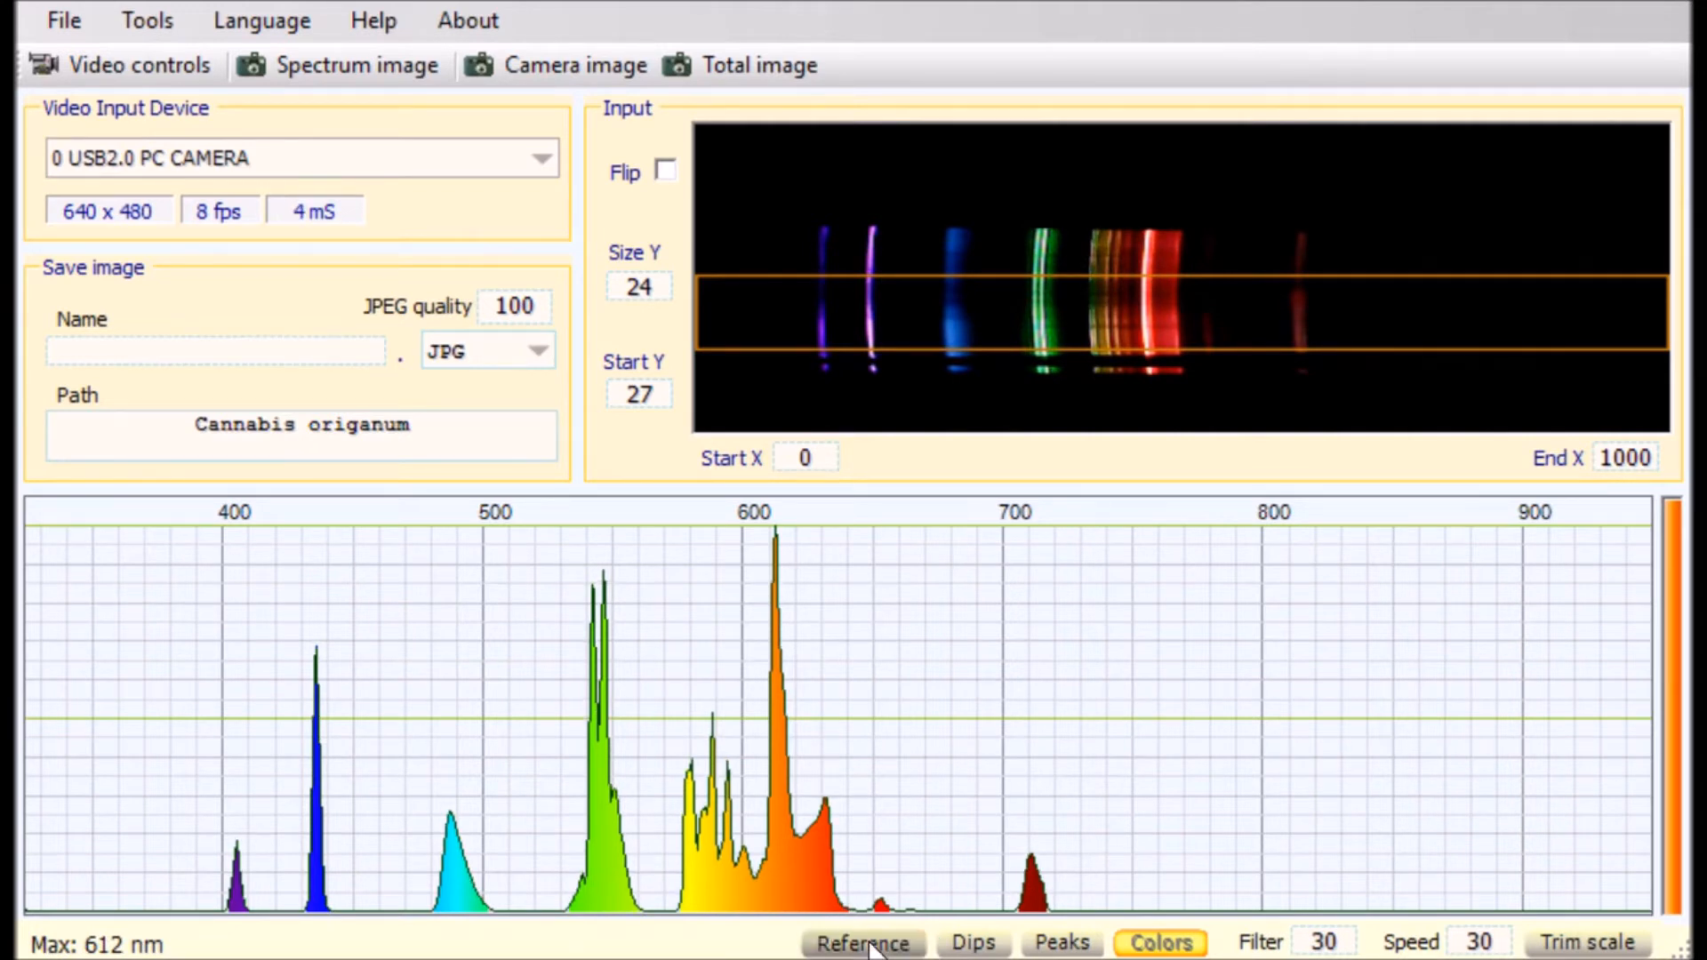
click(863, 941)
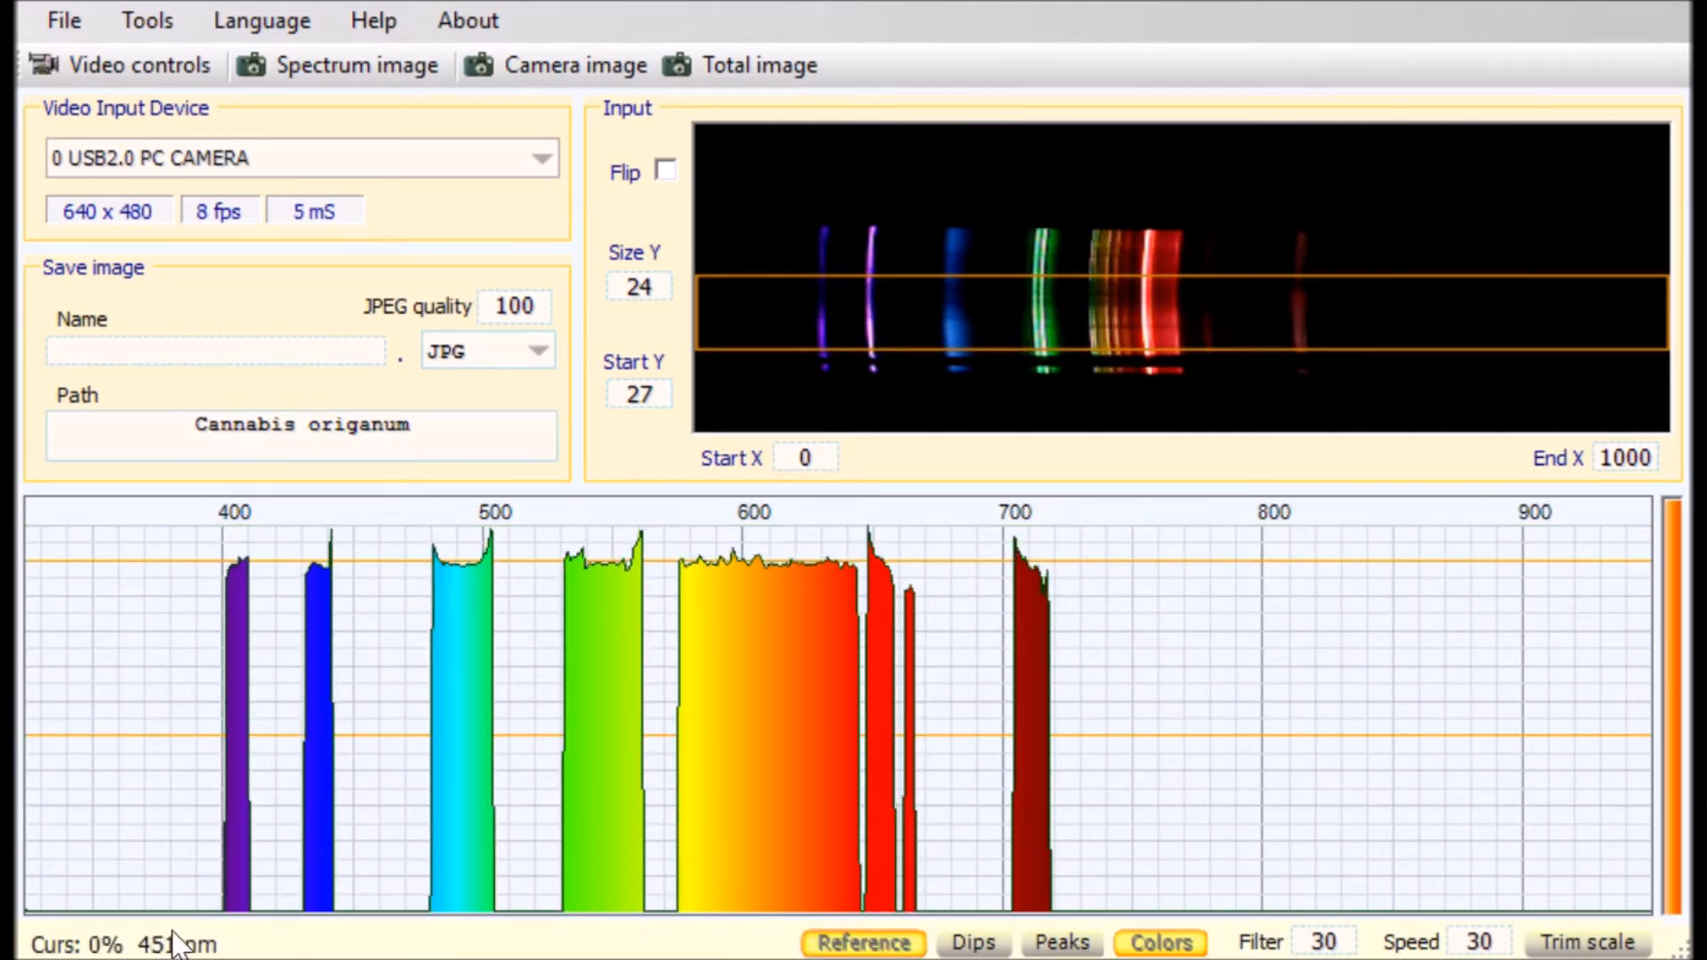
Turn off reference comparison and raise the sampling band's Start Y row from 27 to 28
click(863, 942)
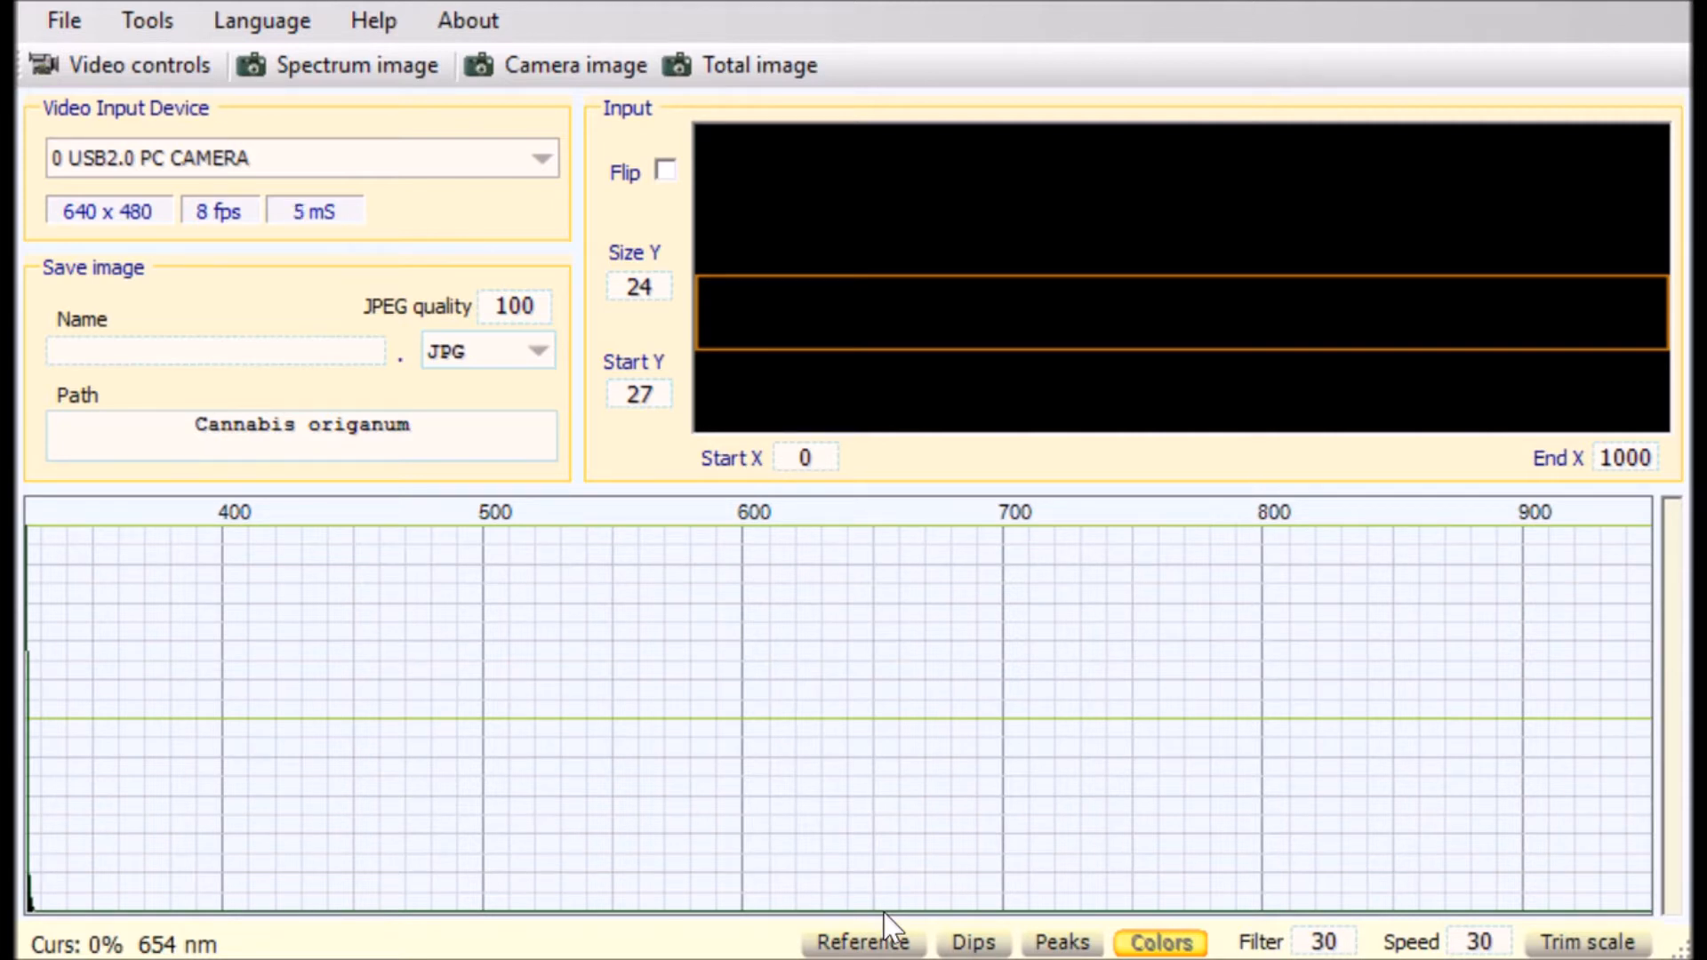
click(313, 210)
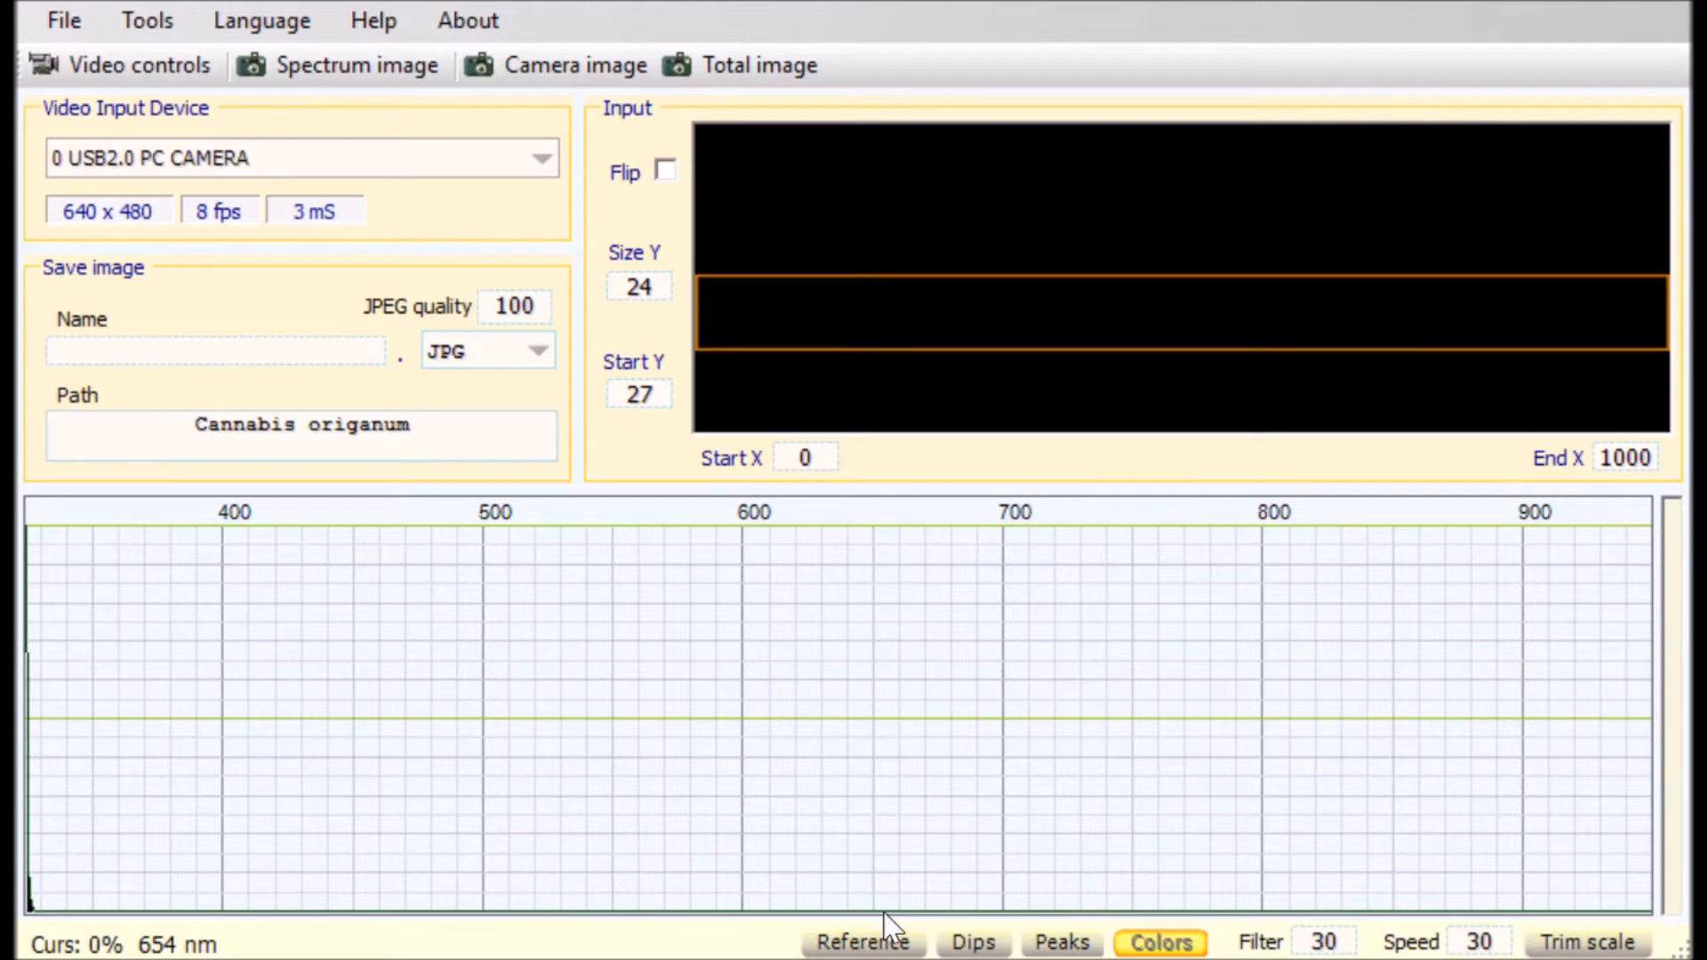
click(313, 210)
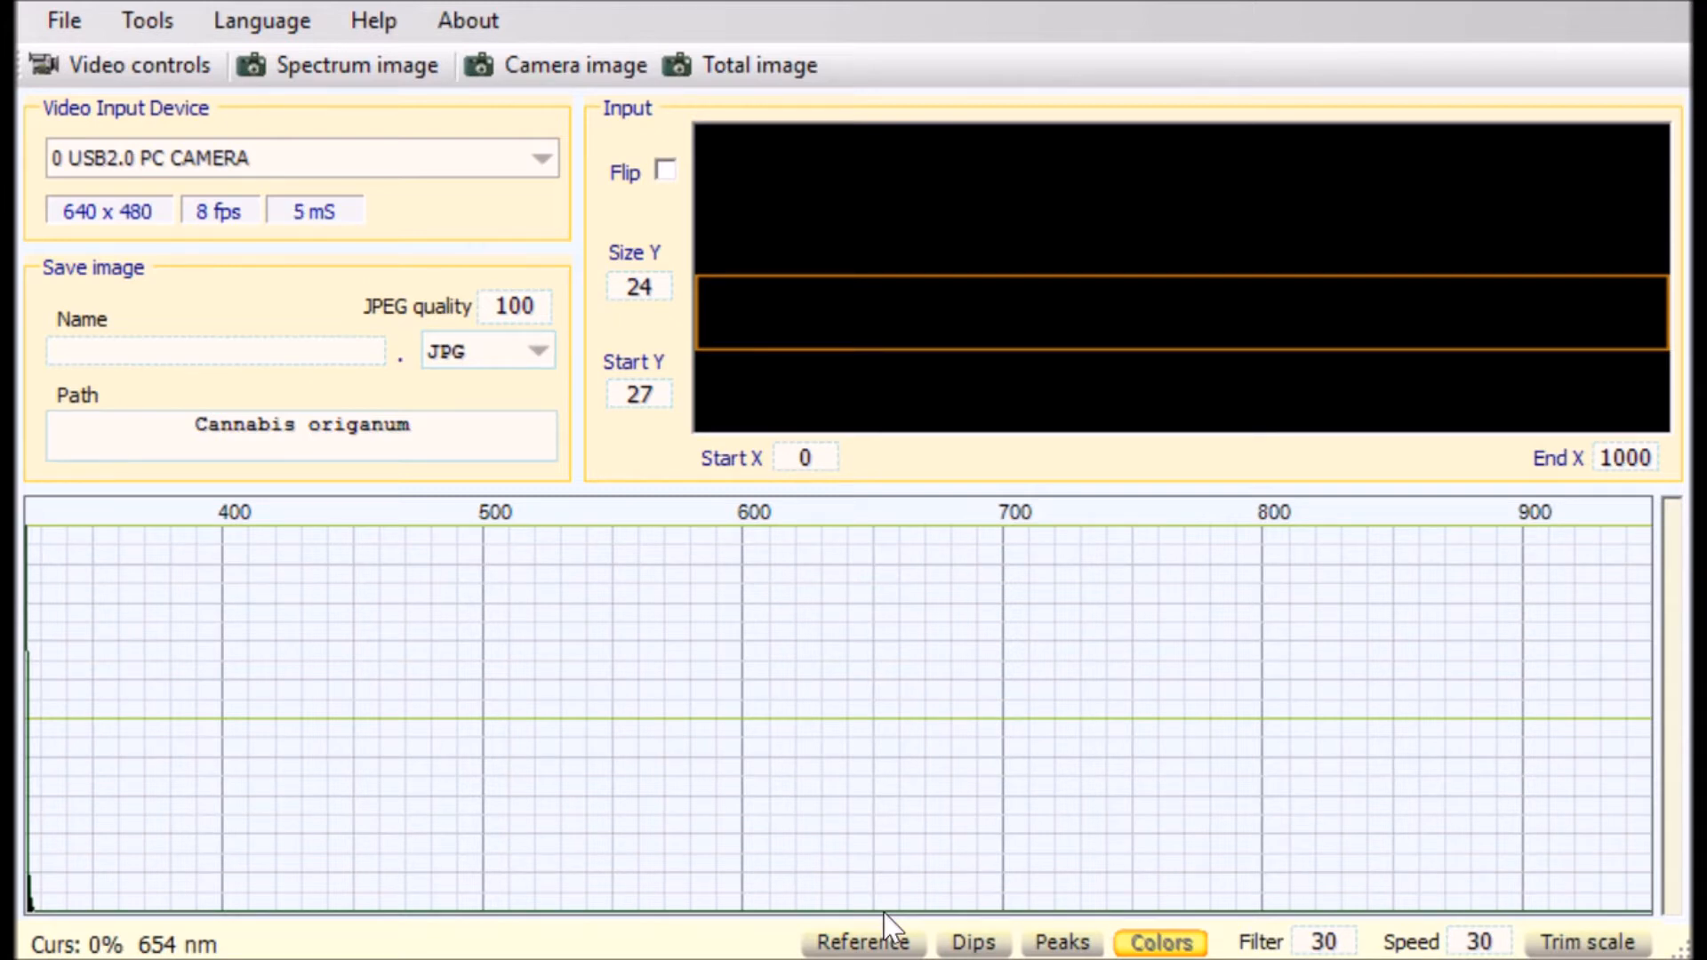
mouse_move(757, 914)
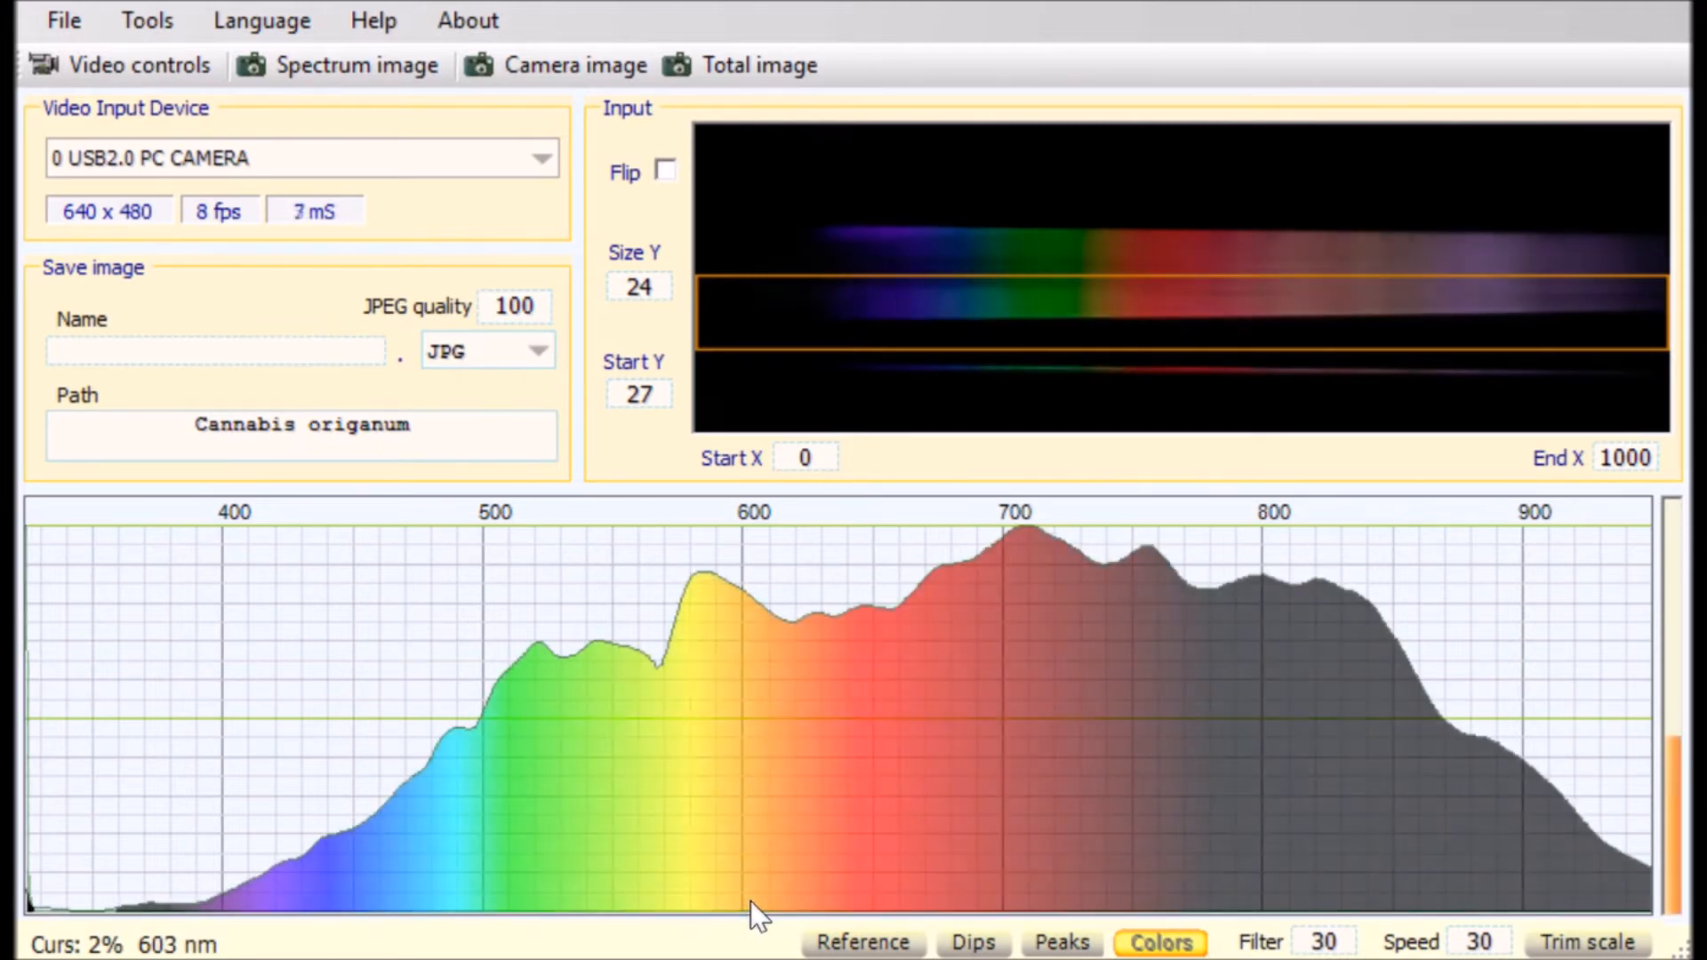
click(639, 286)
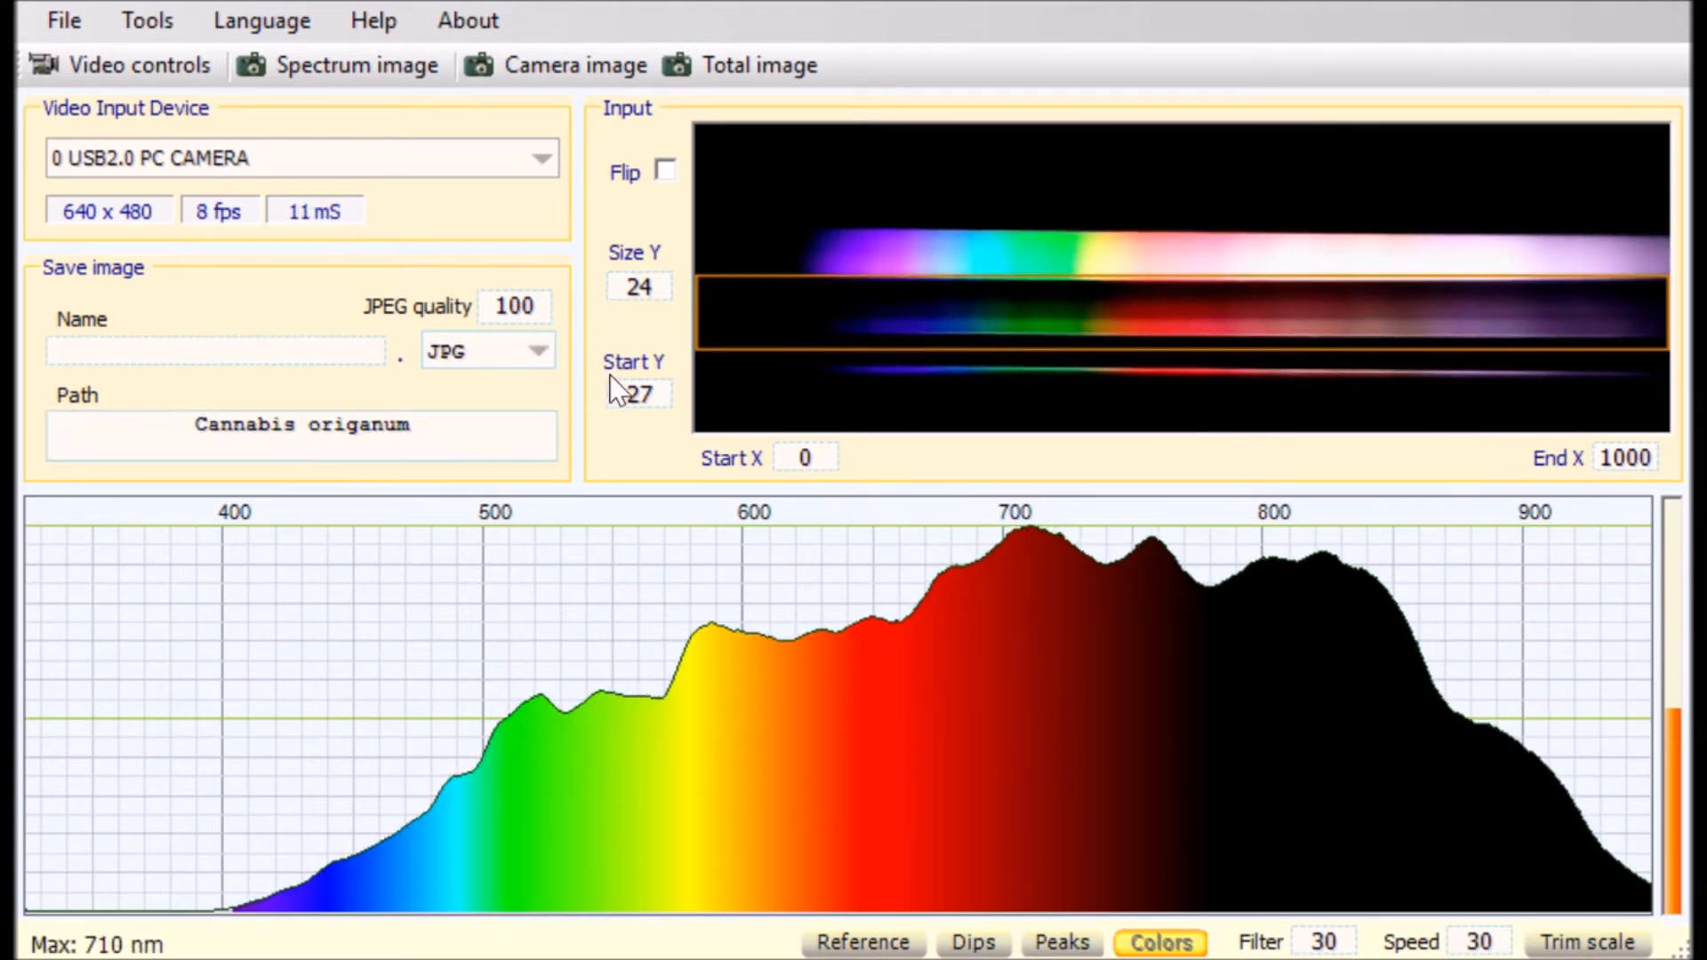
click(640, 393)
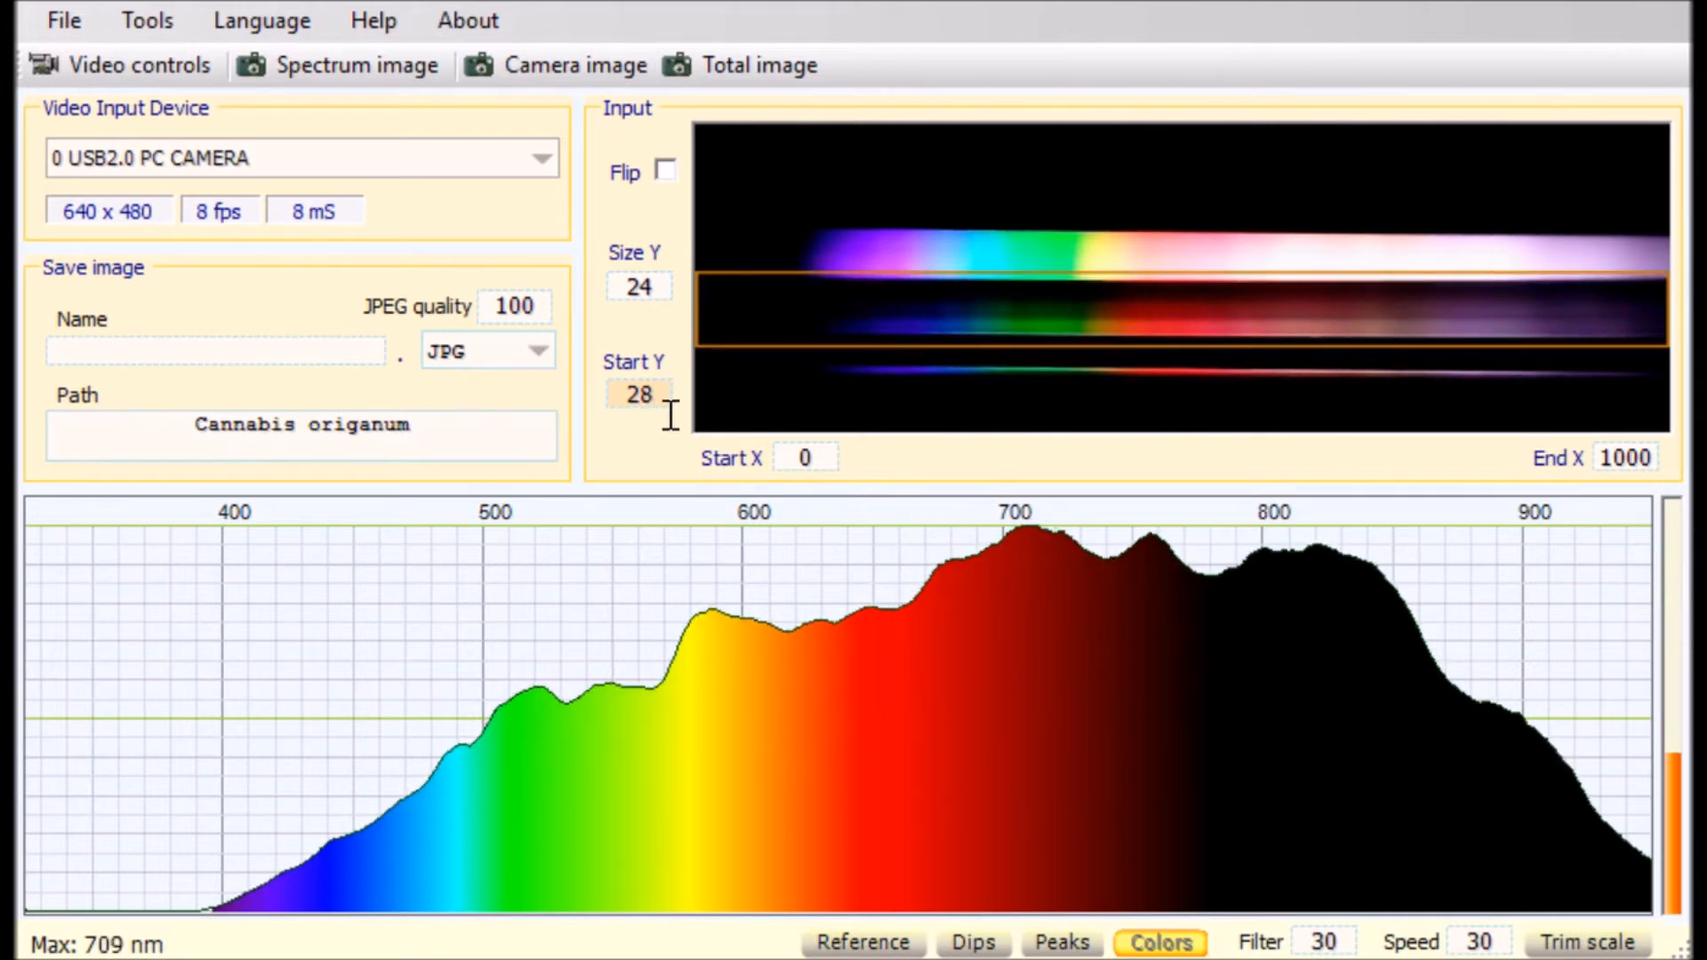
Position the sampling band at Start Y 41 spanning columns 149–972 over the halogen strip
click(639, 395)
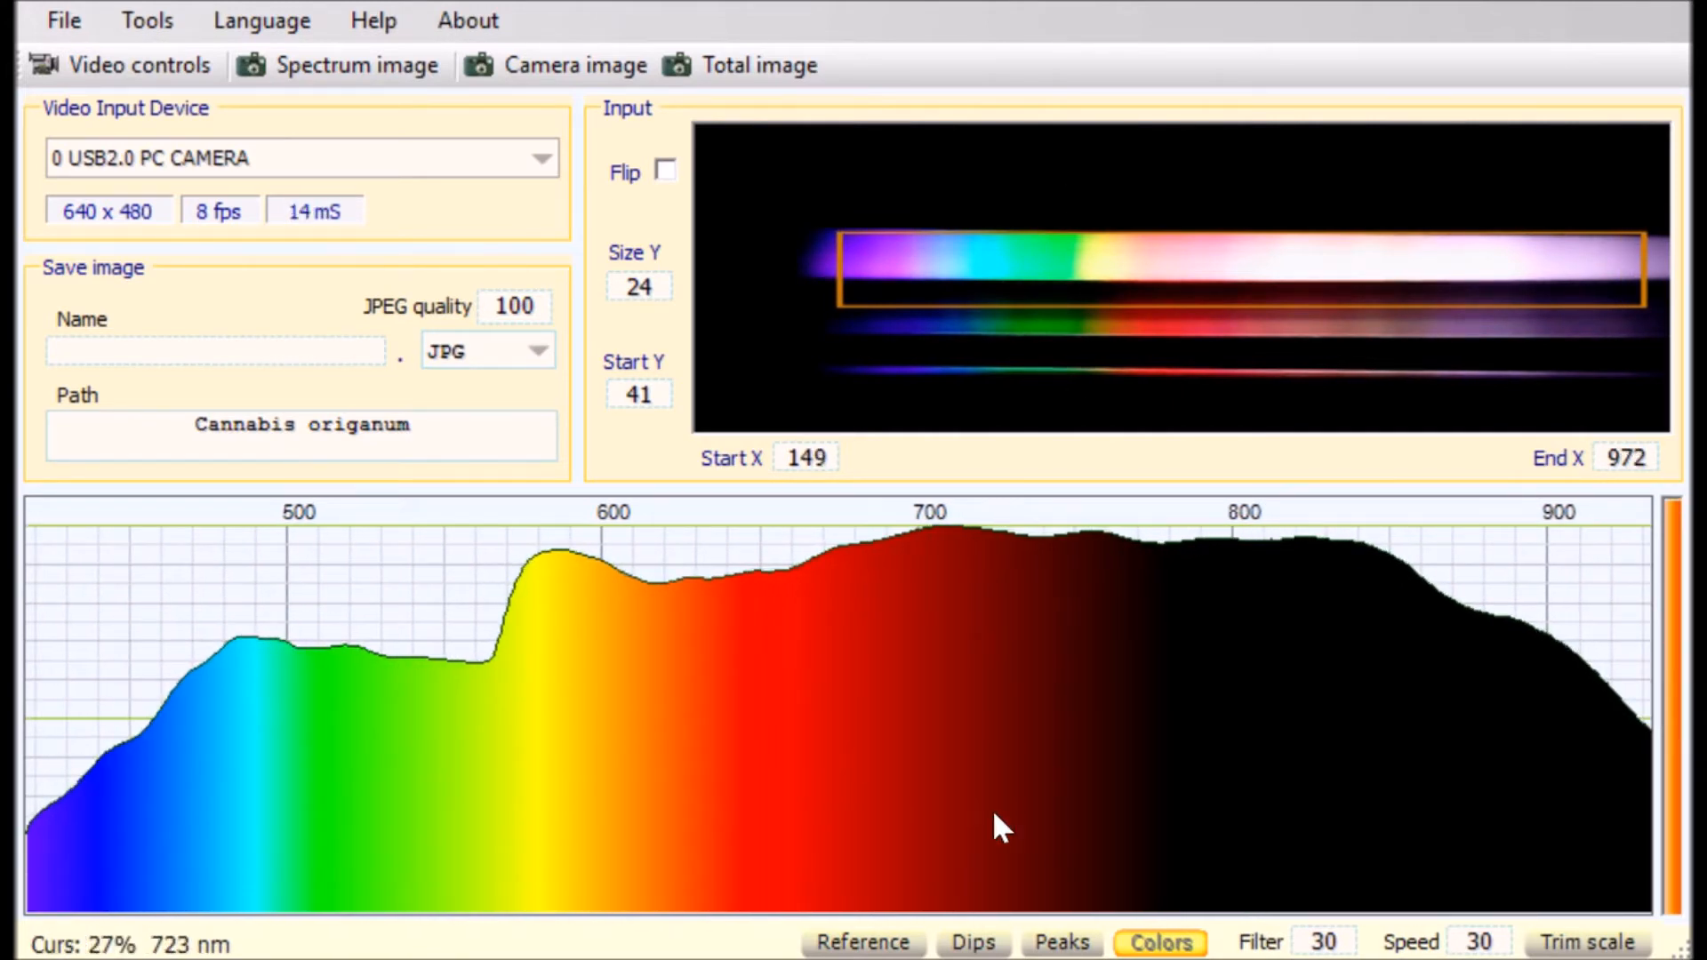
Store the current halogen lamp spectrum as the reference
click(861, 943)
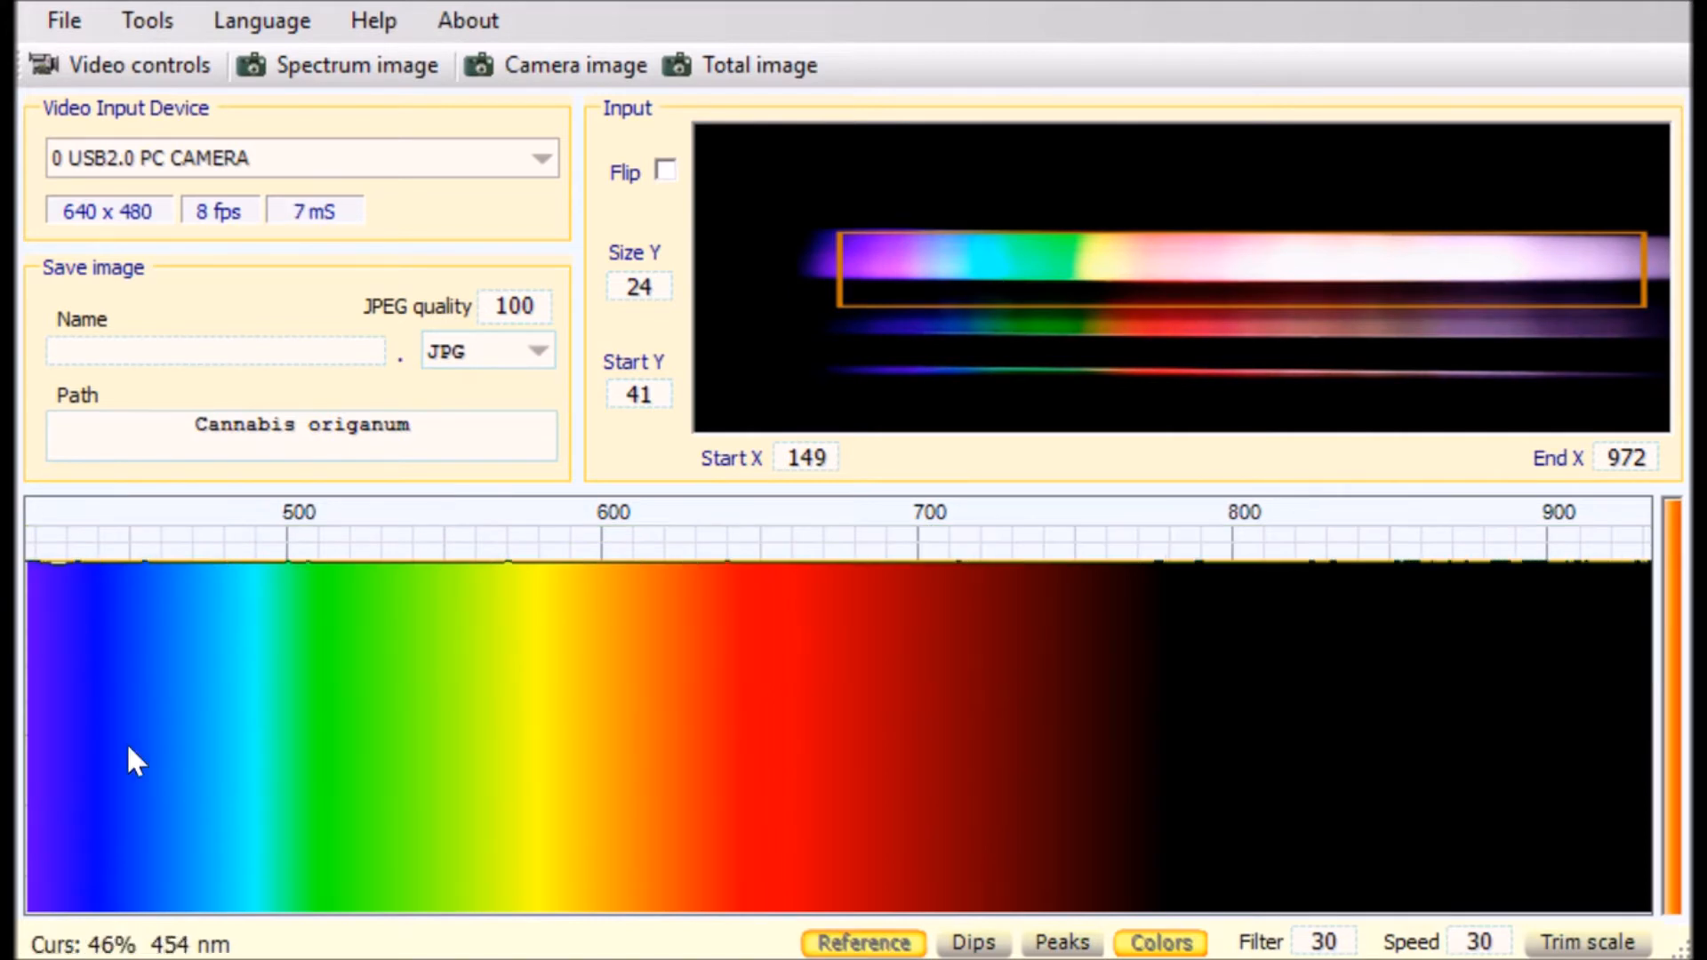
mouse_move(681, 577)
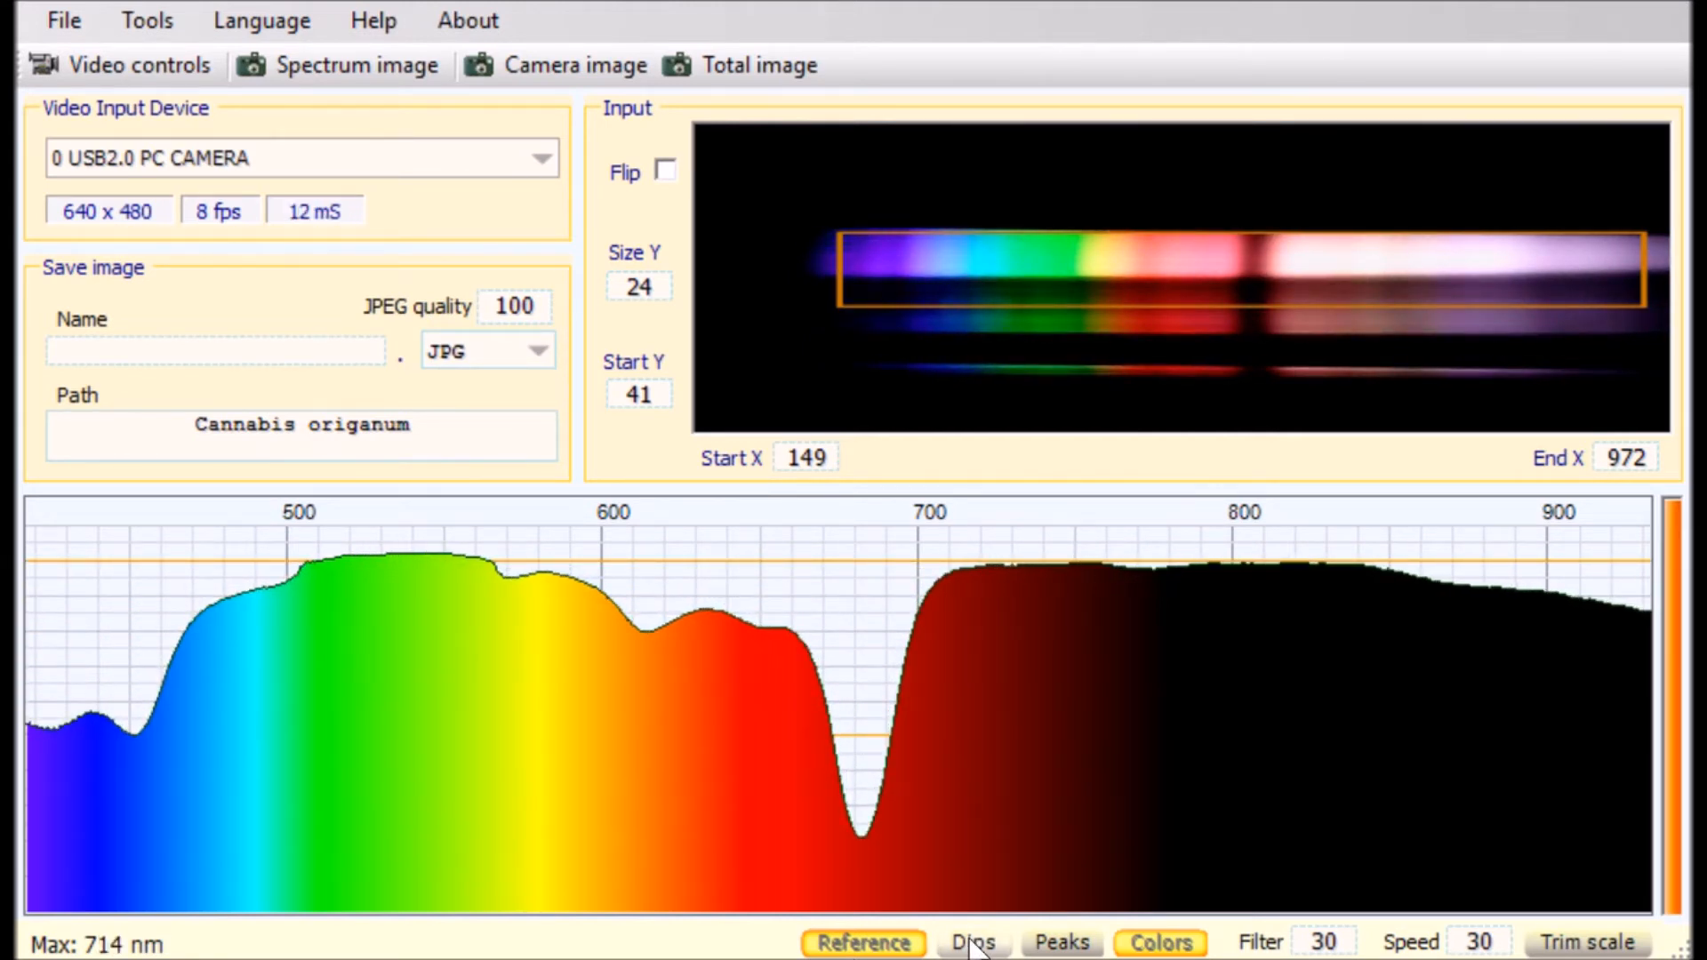
Mark the filter's absorption dips at 451, 569, 614, 682 and 771 nm
click(972, 943)
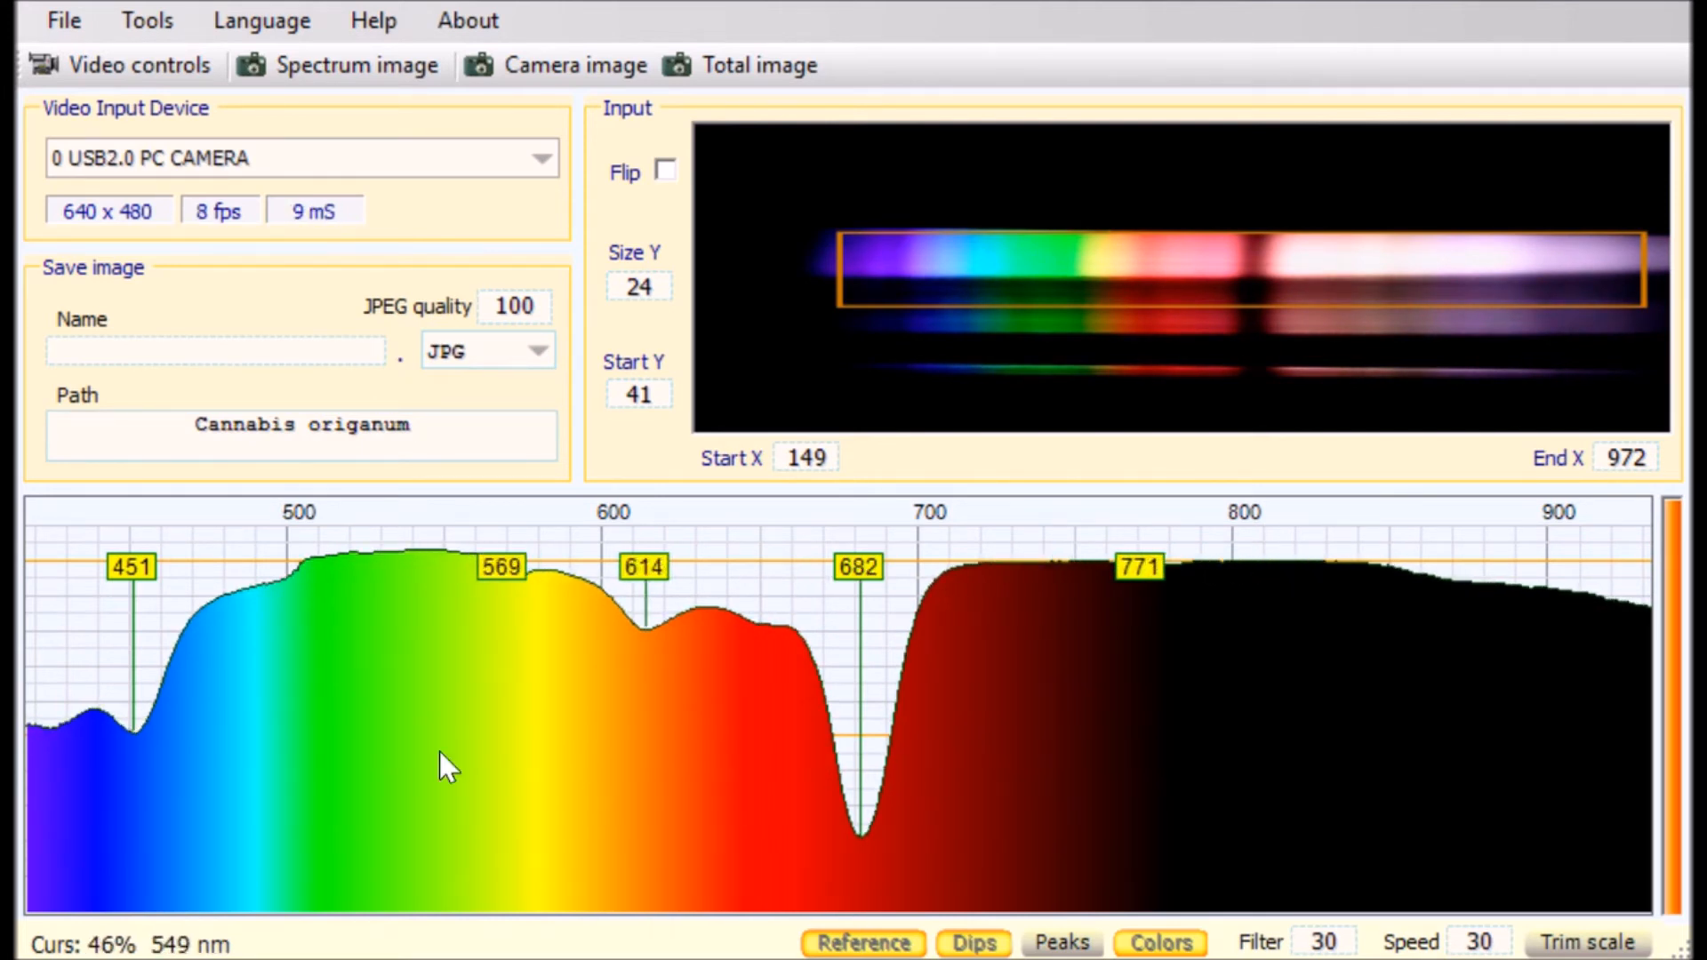
mouse_move(153, 663)
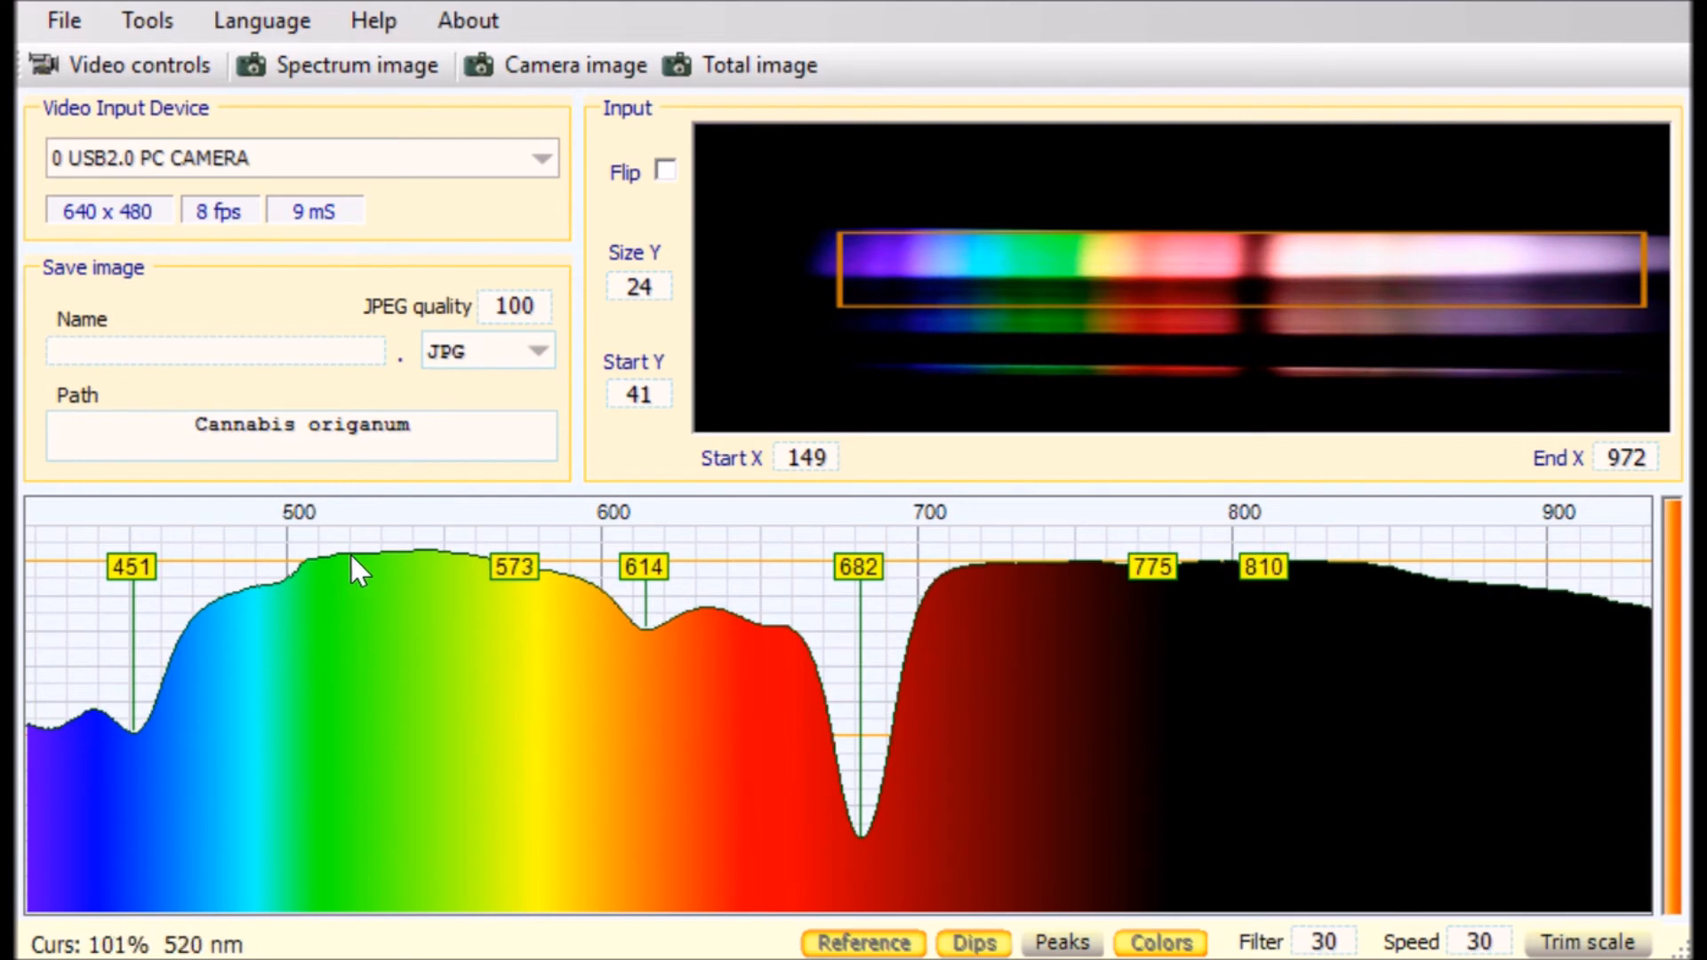
mouse_move(377, 575)
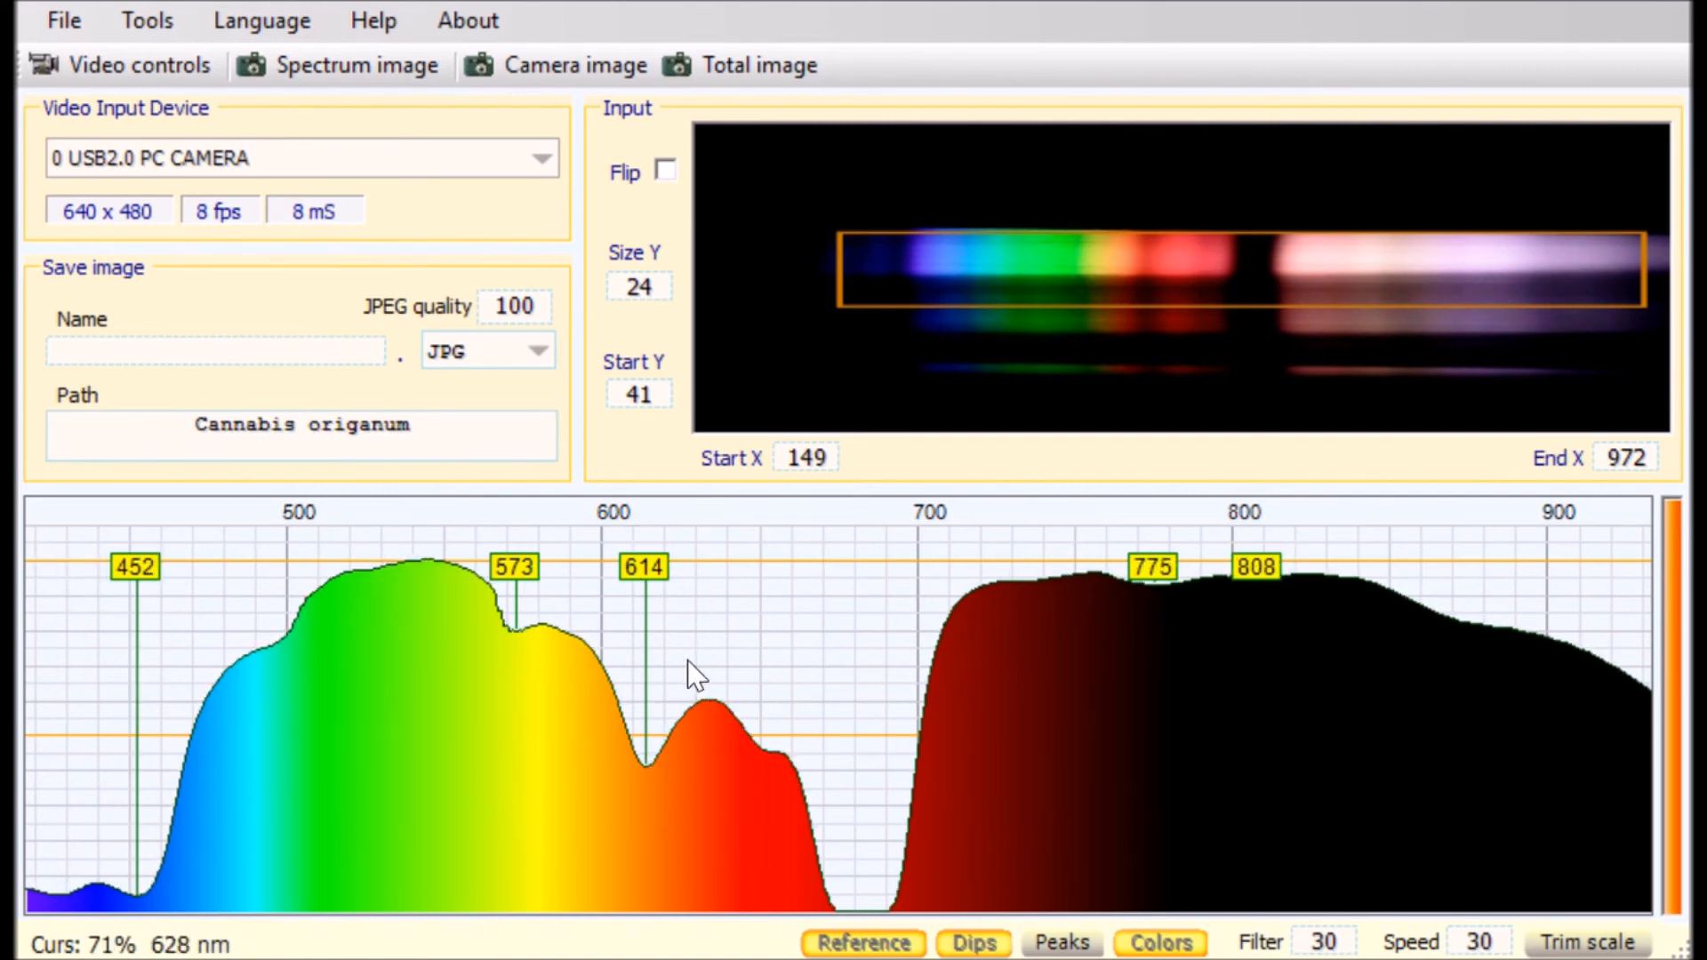
mouse_move(773, 768)
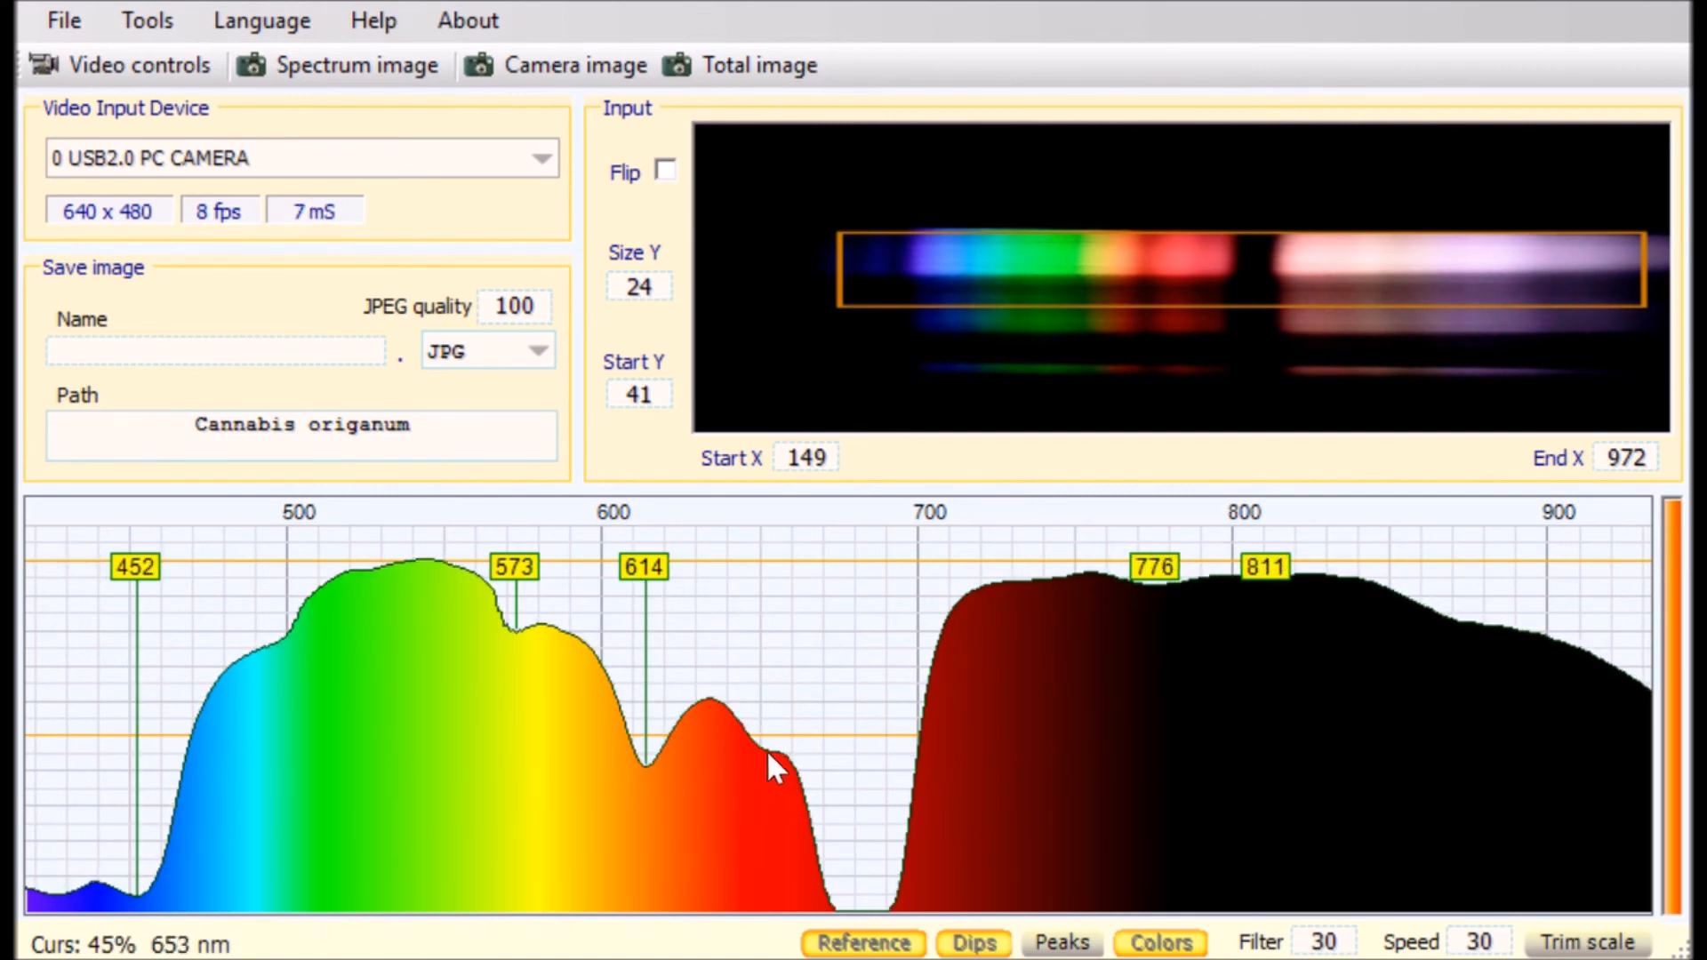
mouse_move(770, 745)
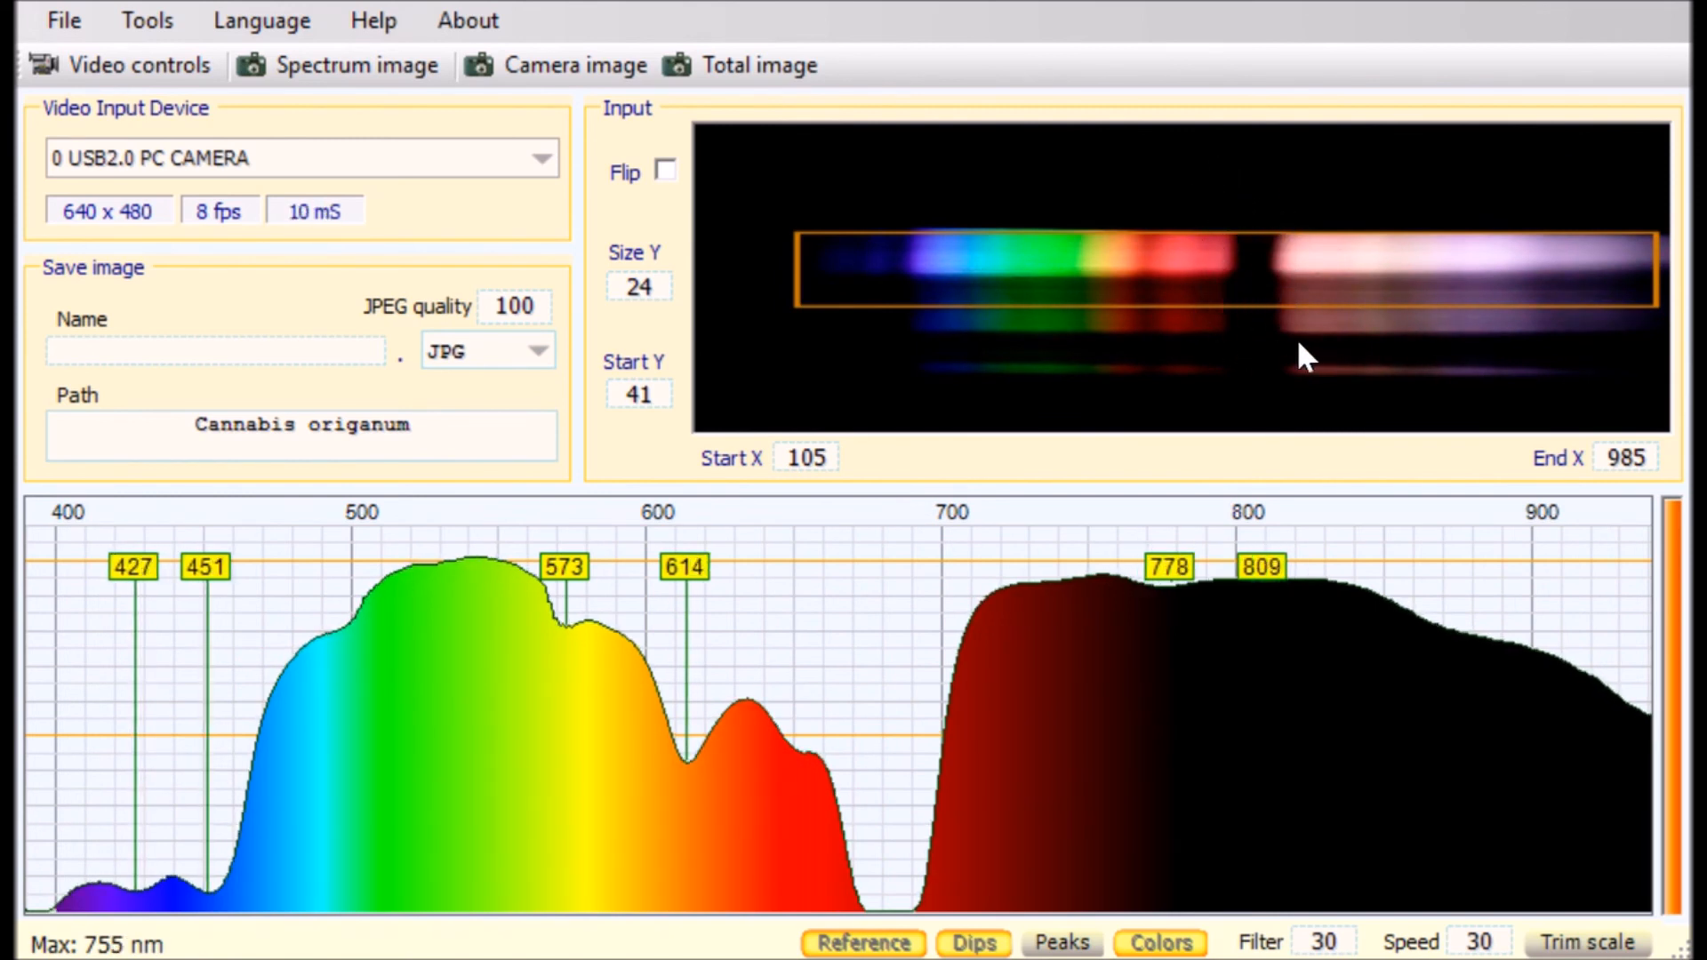
mouse_move(930, 245)
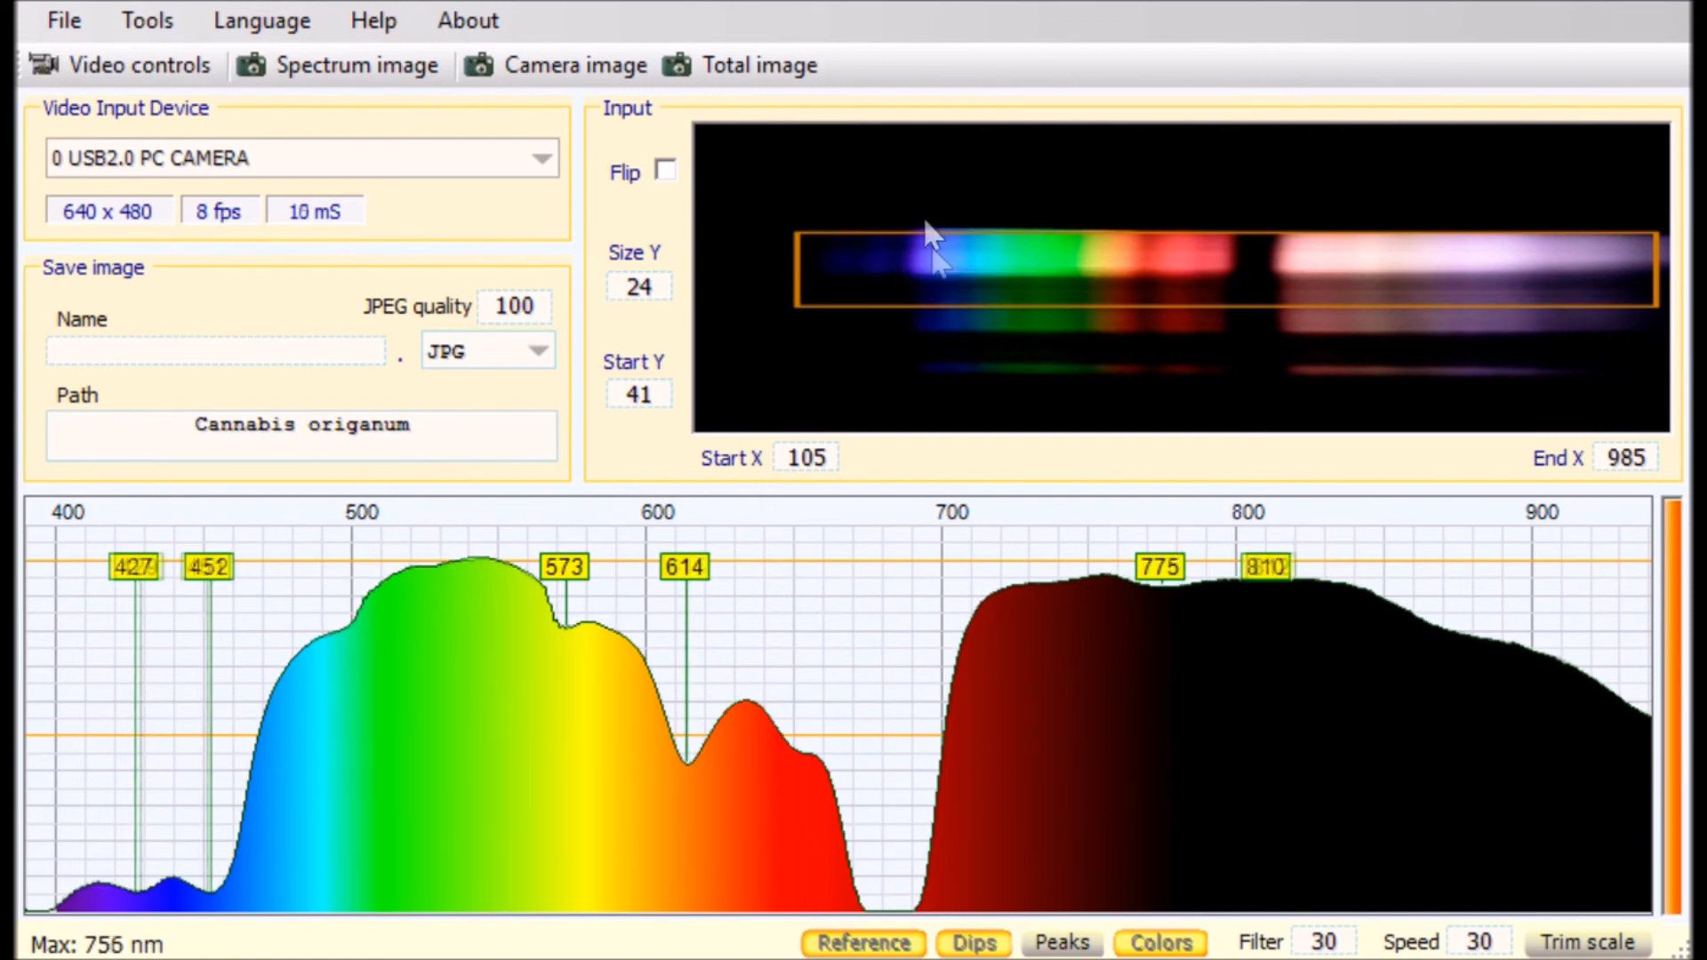